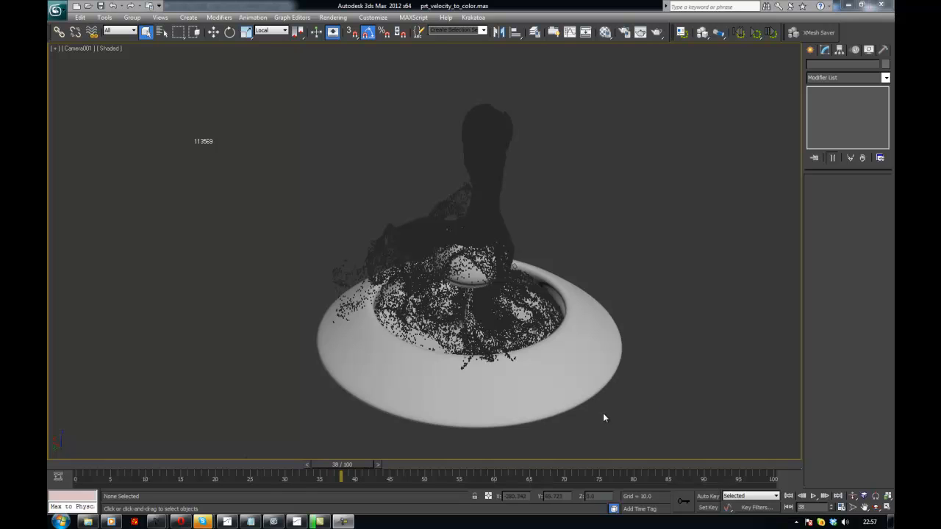
mouse_move(538, 154)
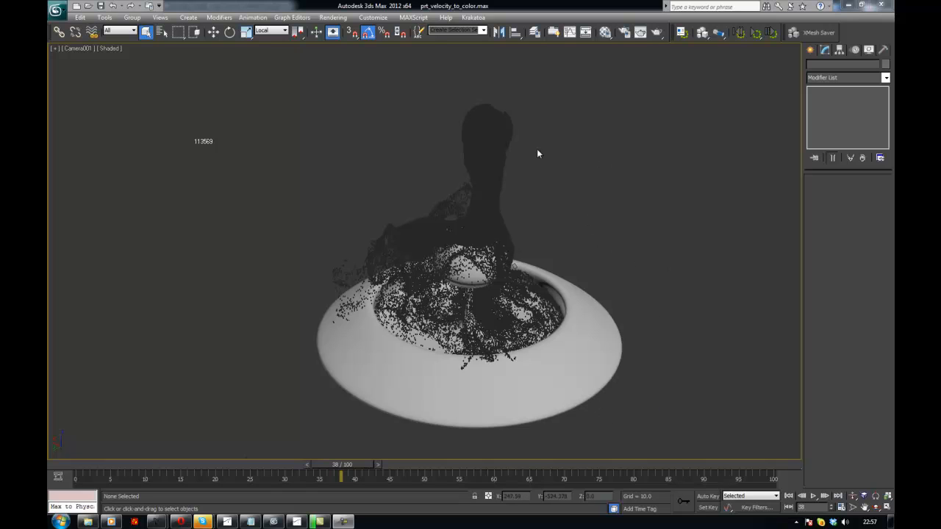
mouse_move(492, 199)
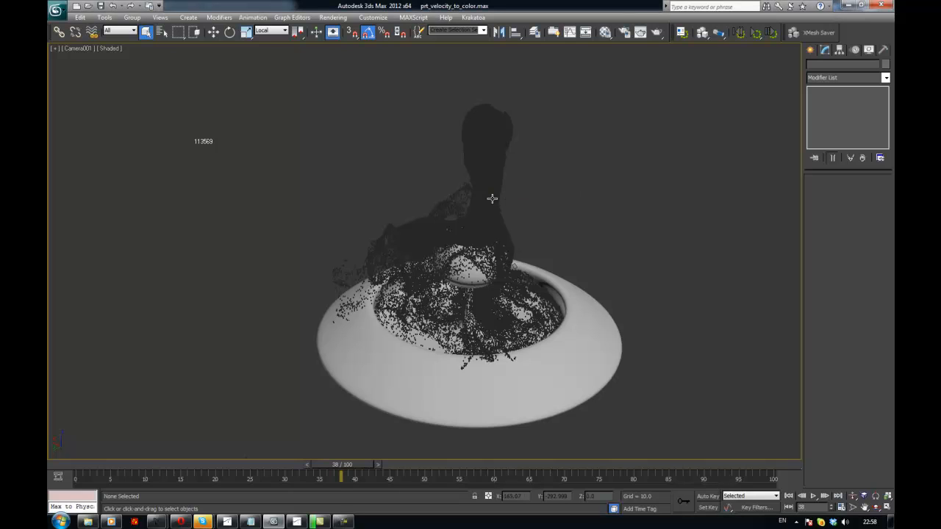
- Select PRT Loader001 in the Camera viewport to show its particle file loader settings
click(477, 287)
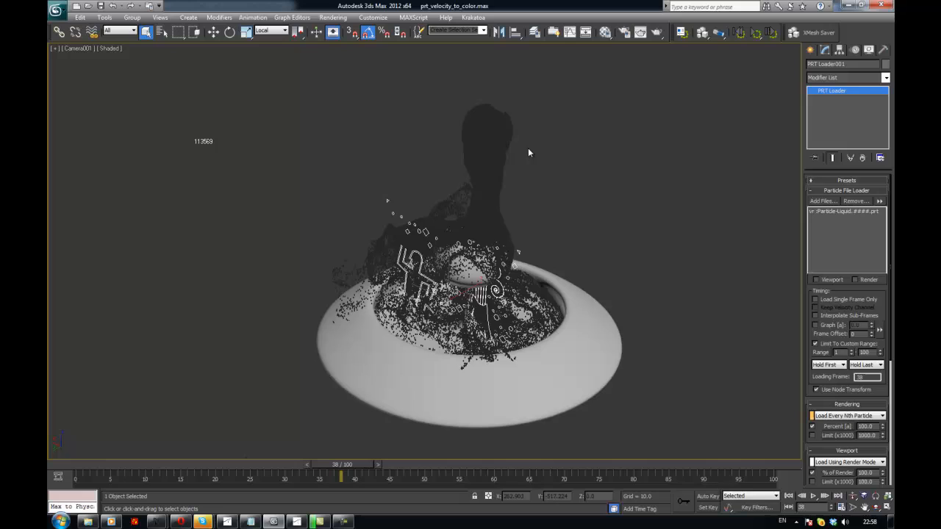
mouse_move(304, 479)
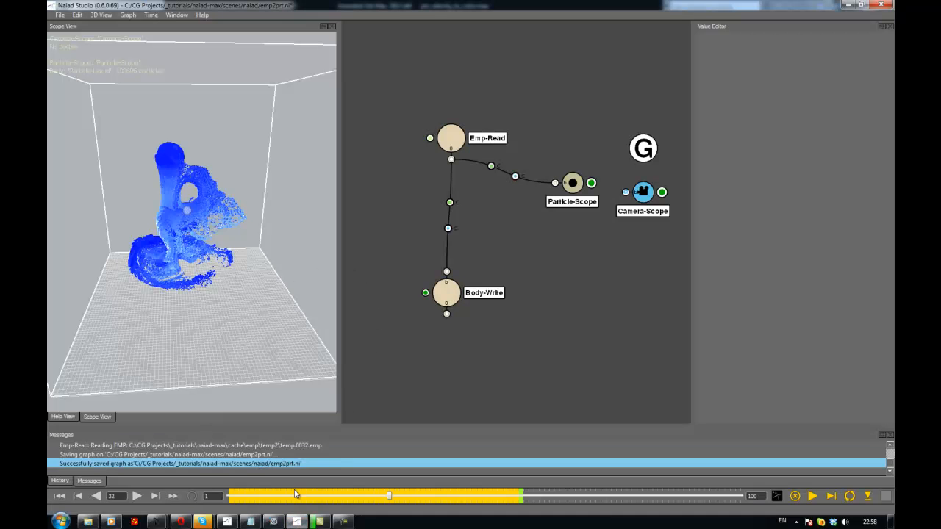
- Set the Particle-Scope's Big Blue Whitewater Speed to 3 and scrub the simulation timeline to preview it
drag(388, 496, 276, 496)
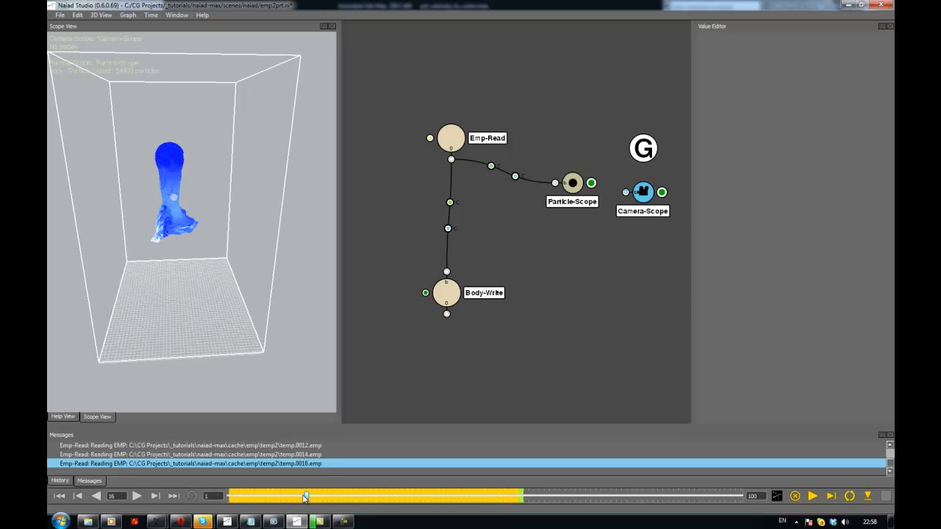
click(572, 182)
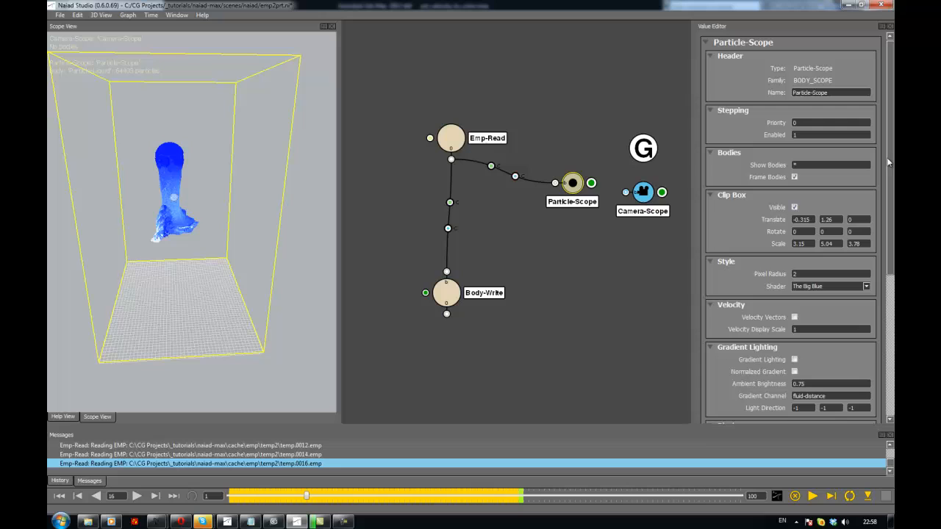
scroll(down, 3)
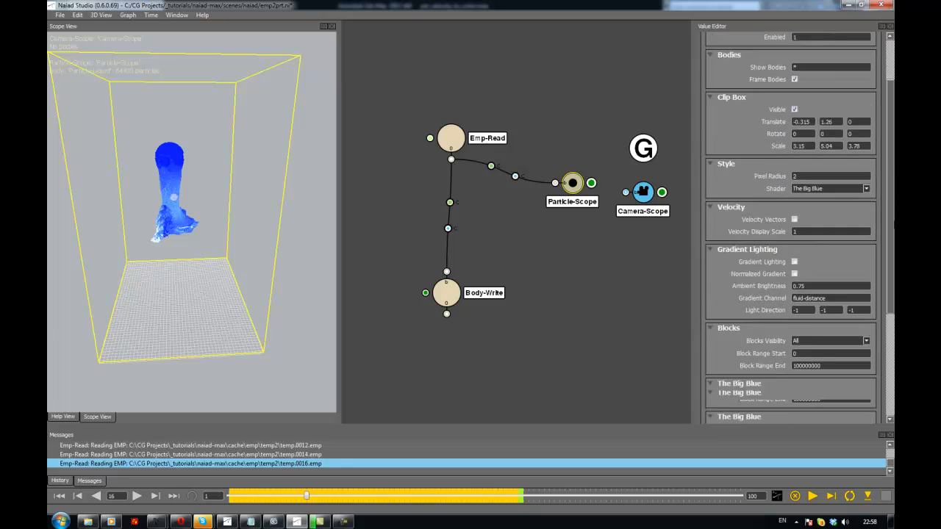
scroll(down, 3)
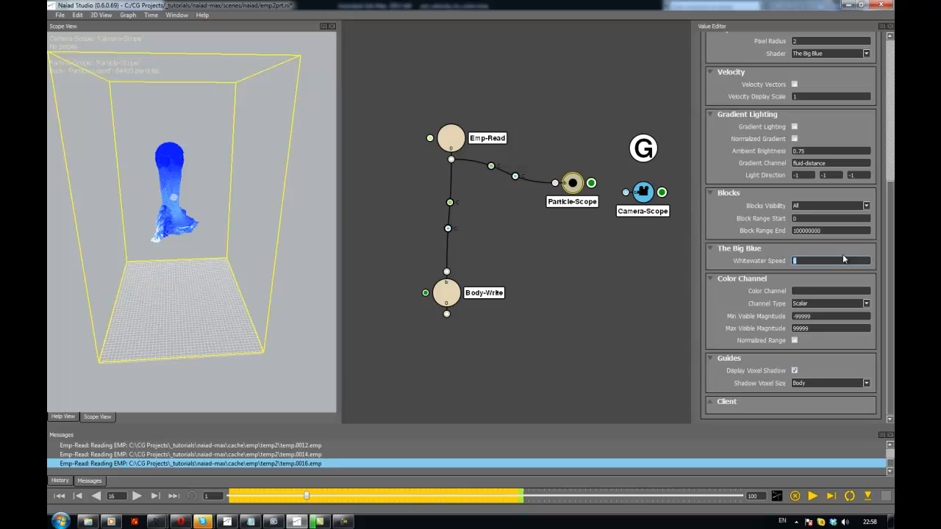
text(3)
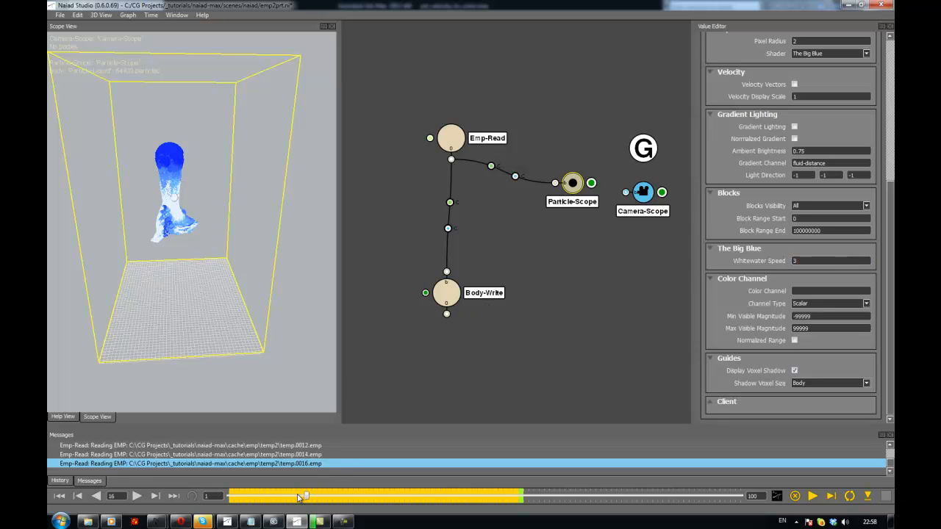
drag(305, 496, 296, 495)
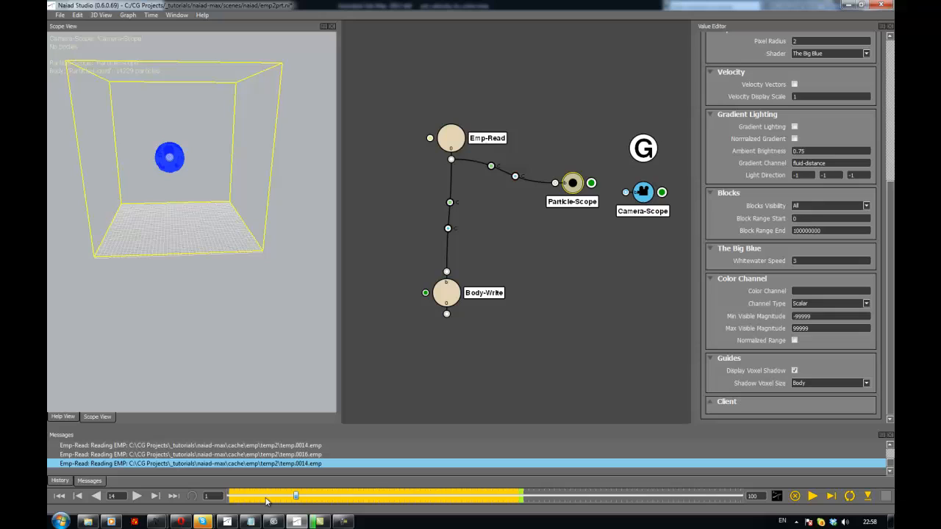
drag(296, 496, 246, 496)
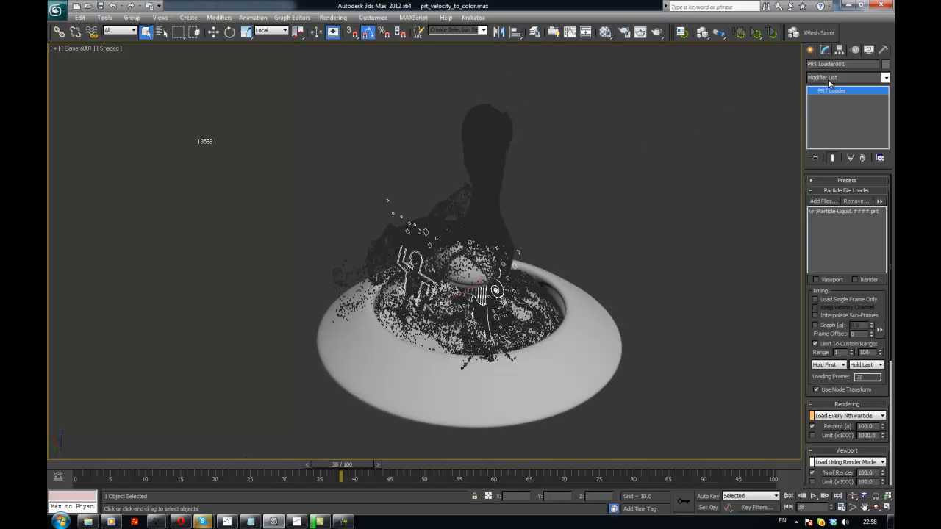
mouse_move(727, 153)
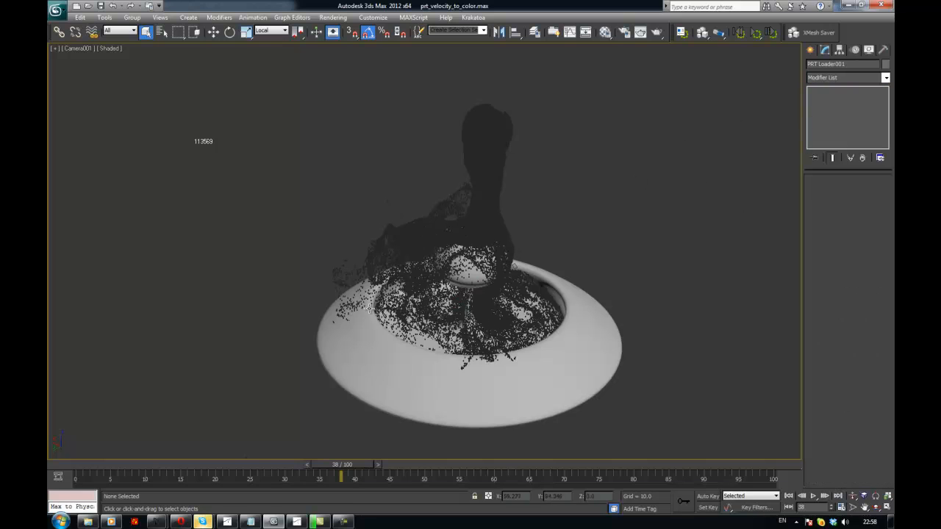
drag(340, 474, 243, 474)
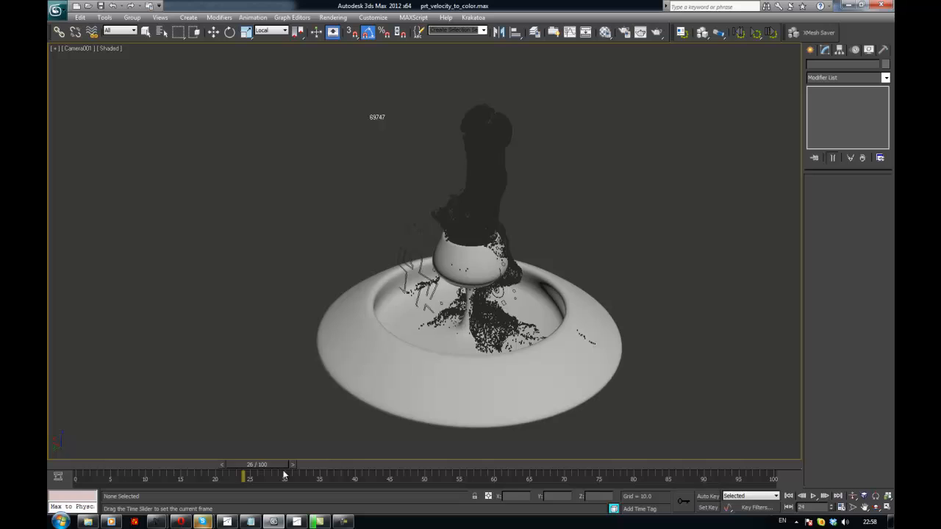
drag(243, 476, 390, 476)
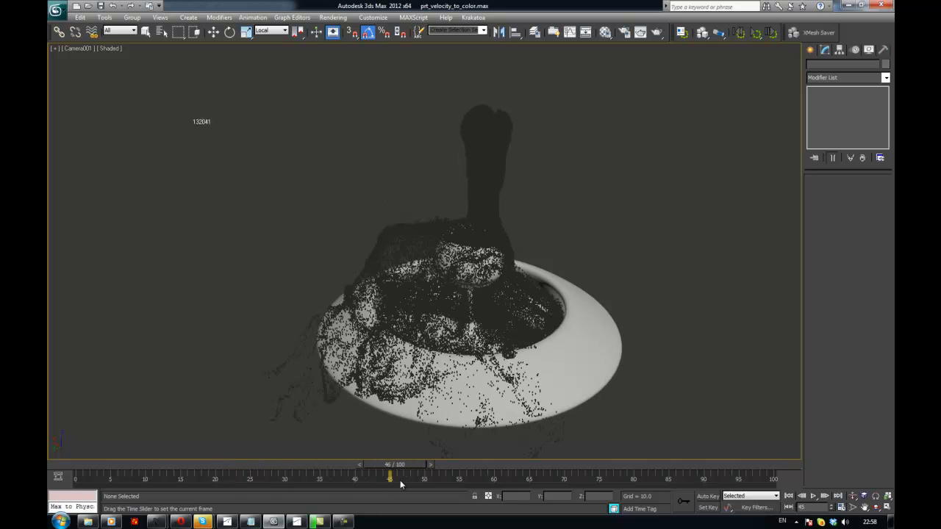
drag(390, 476, 355, 476)
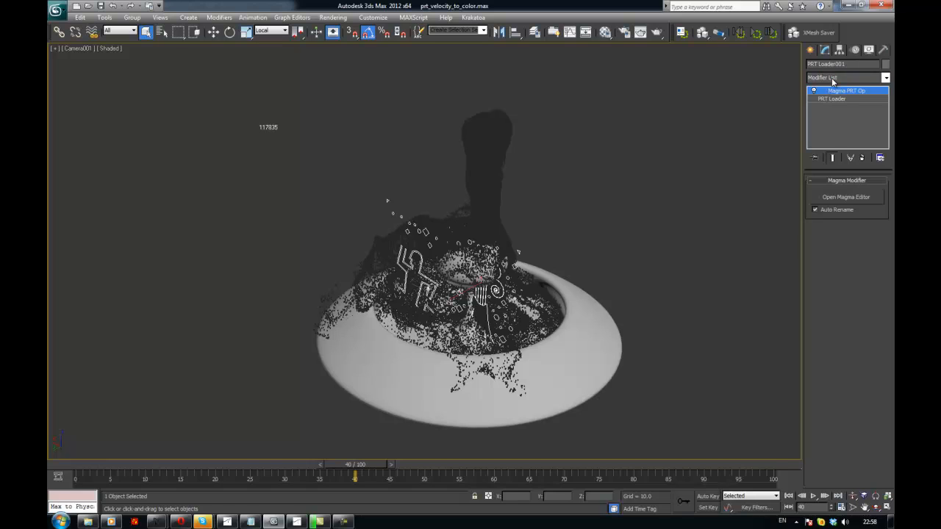
mouse_move(854, 99)
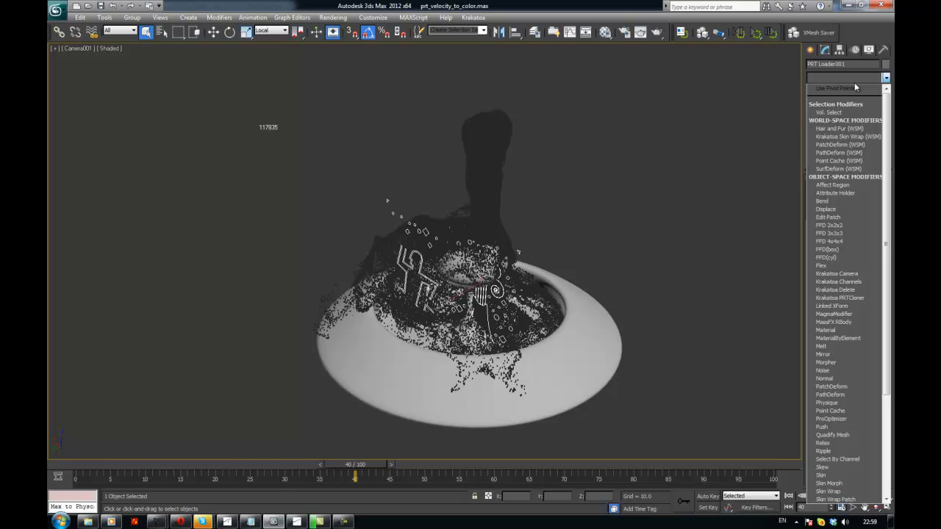
- Add a MagmaModifier to PRT Loader001 and open its MagmaFlow editor
click(847, 88)
text(Krakatoa Camera)
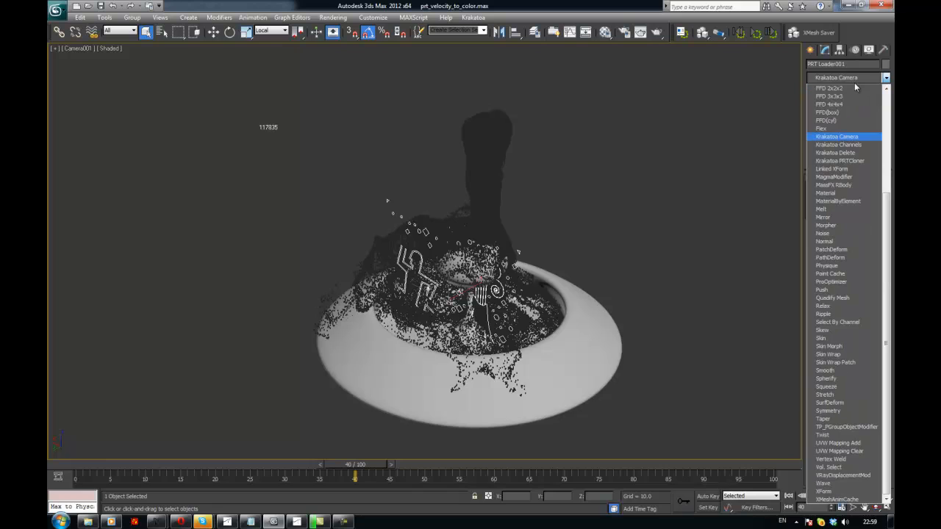
click(838, 144)
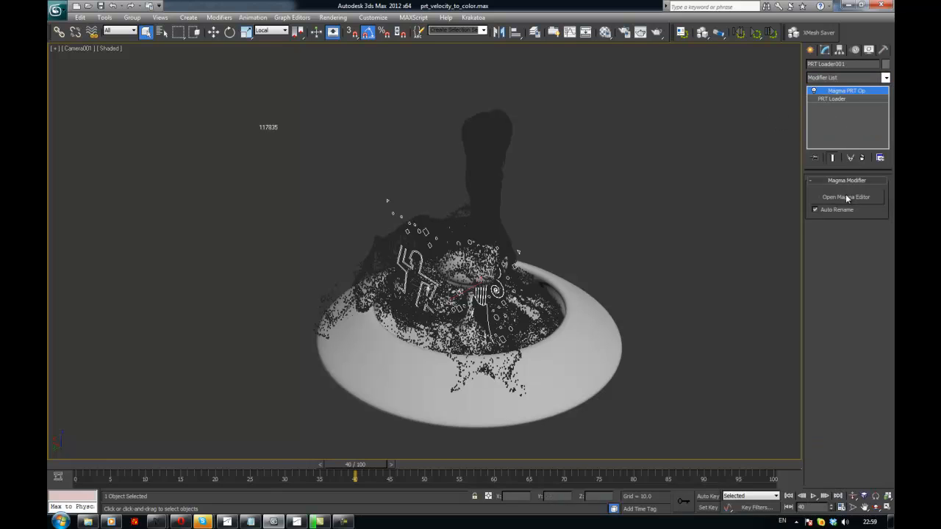
click(845, 196)
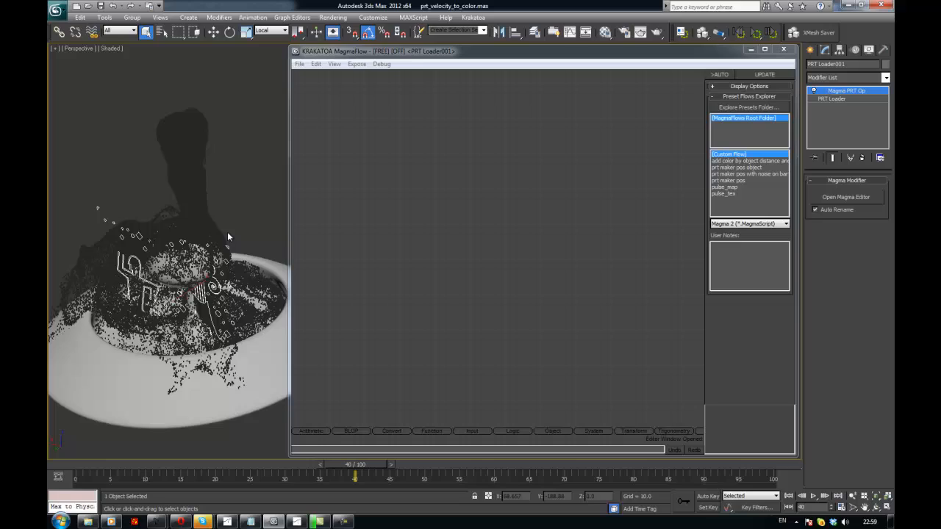
mouse_move(217, 225)
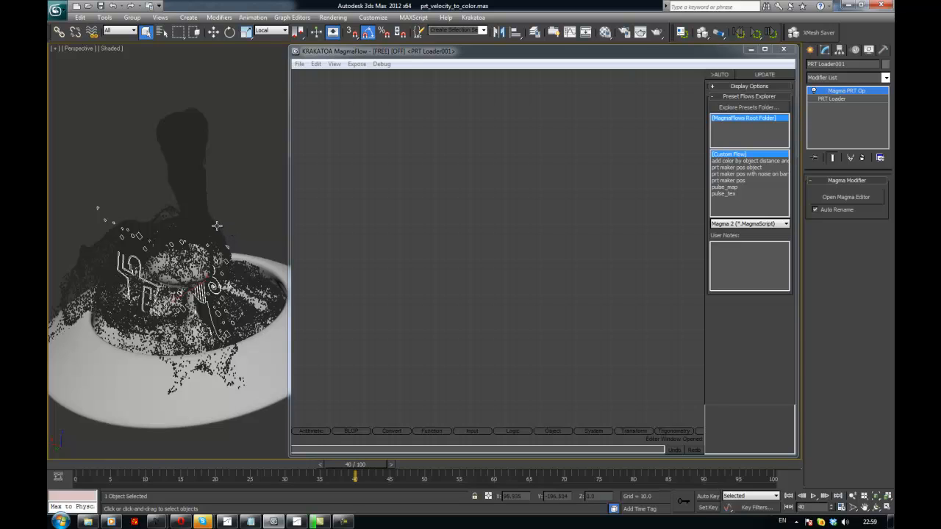
mouse_move(169, 154)
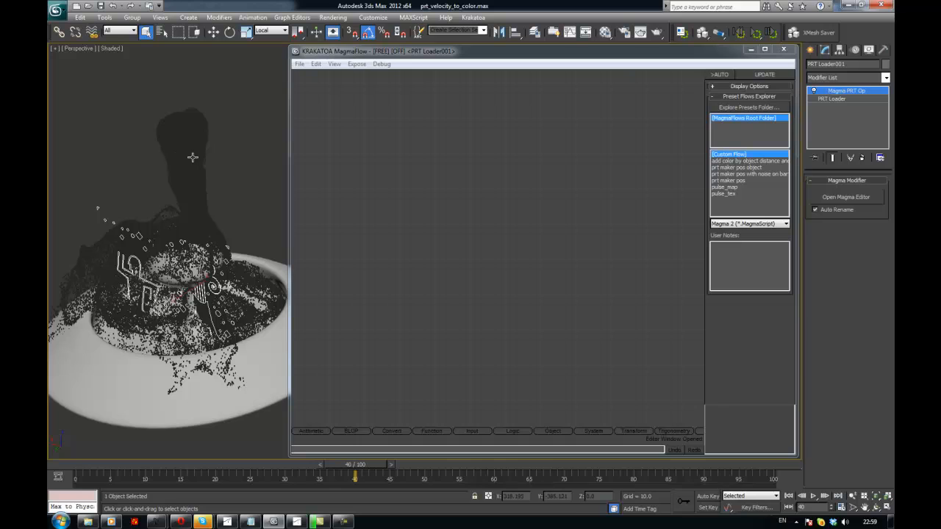
mouse_move(191, 150)
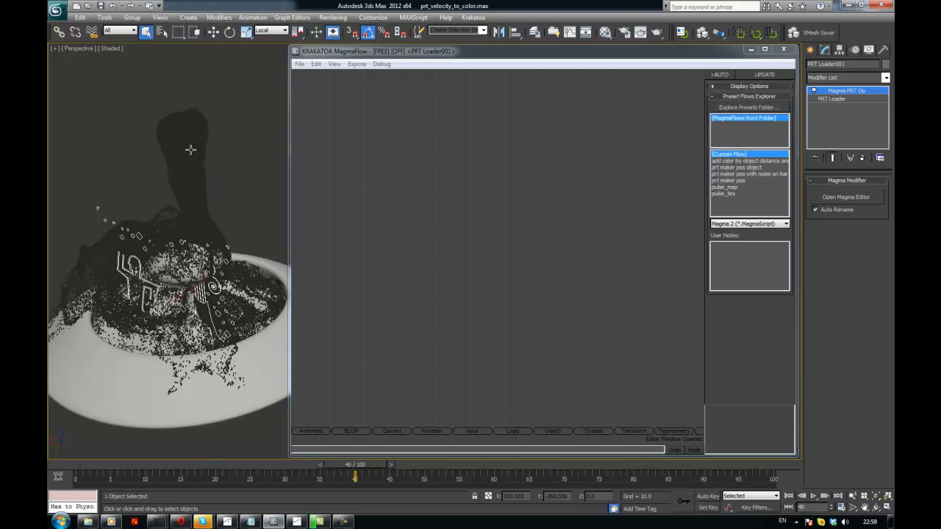
mouse_move(183, 202)
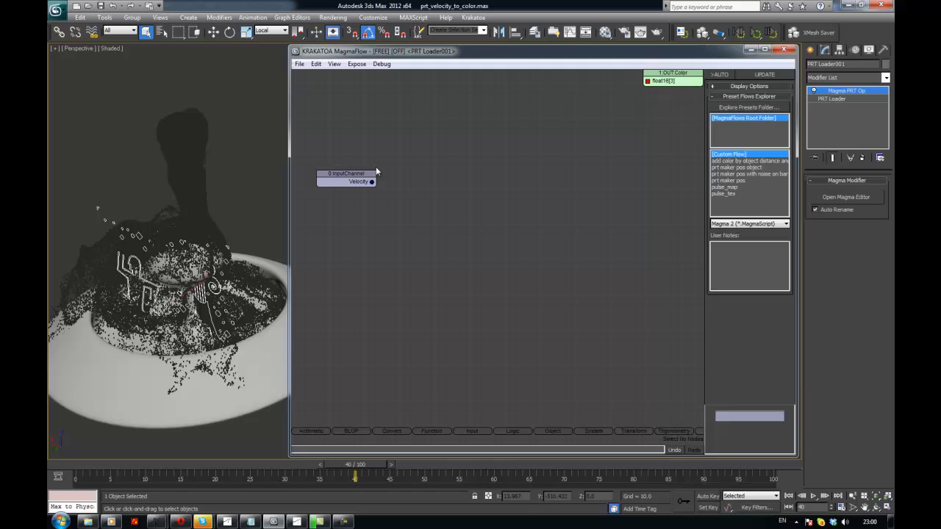
- Position the Velocity InputChannel node at the left of the flow and open the Krakatoa menu
drag(345, 177, 334, 160)
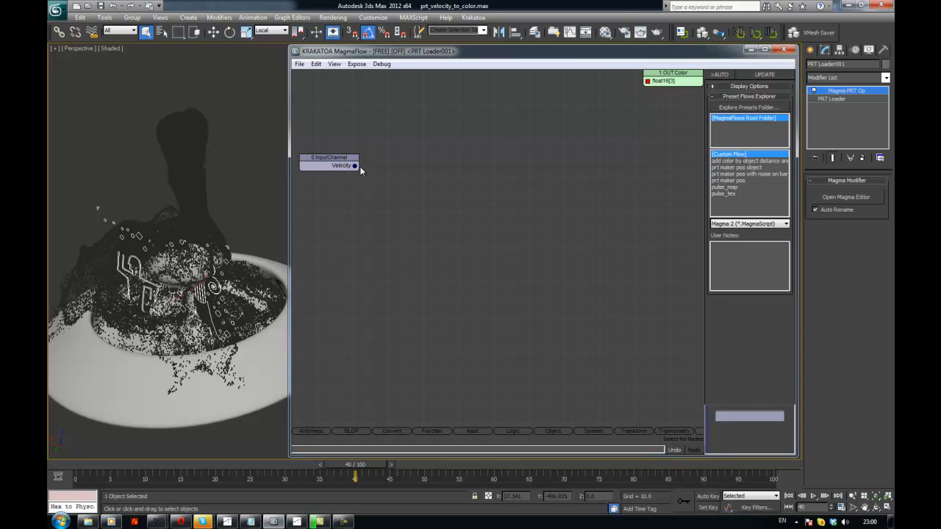
mouse_move(380, 184)
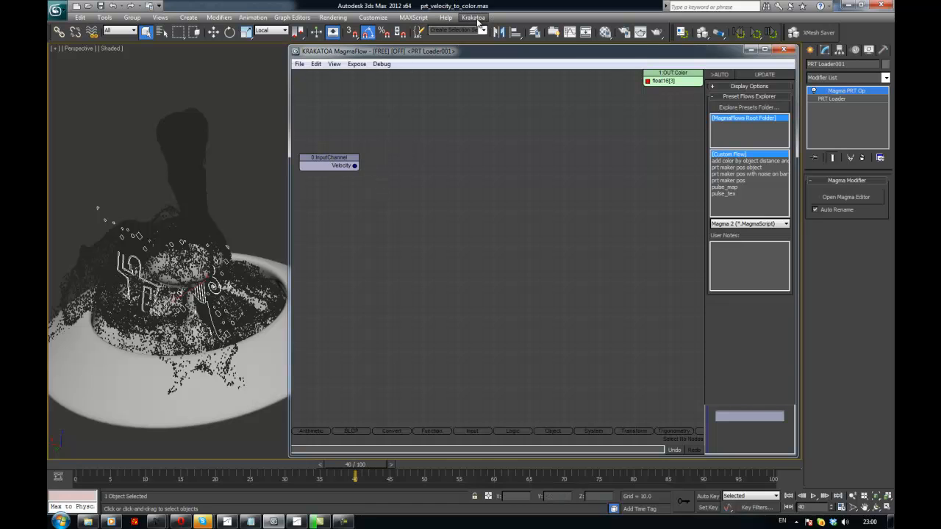
click(473, 17)
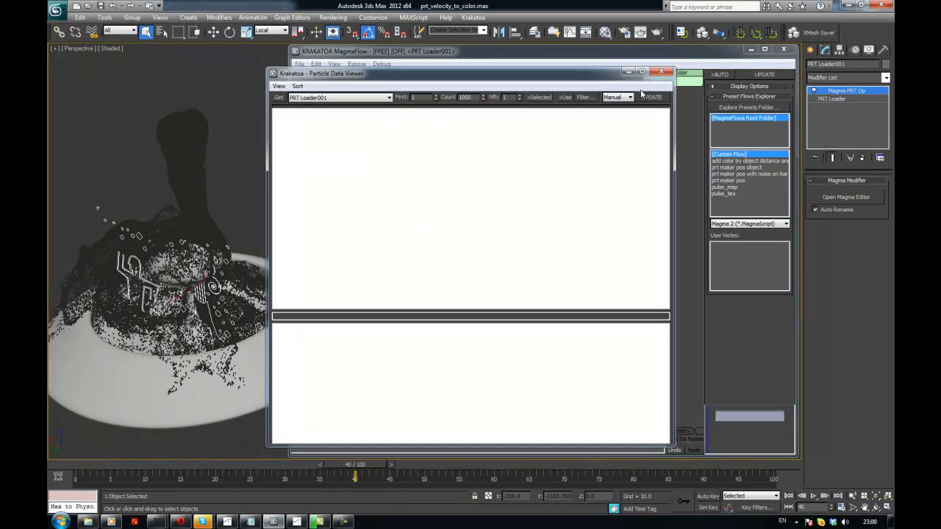
- Update the Particle Data Viewer to list PRT Loader001's Velocity and Color values, then close it
click(651, 97)
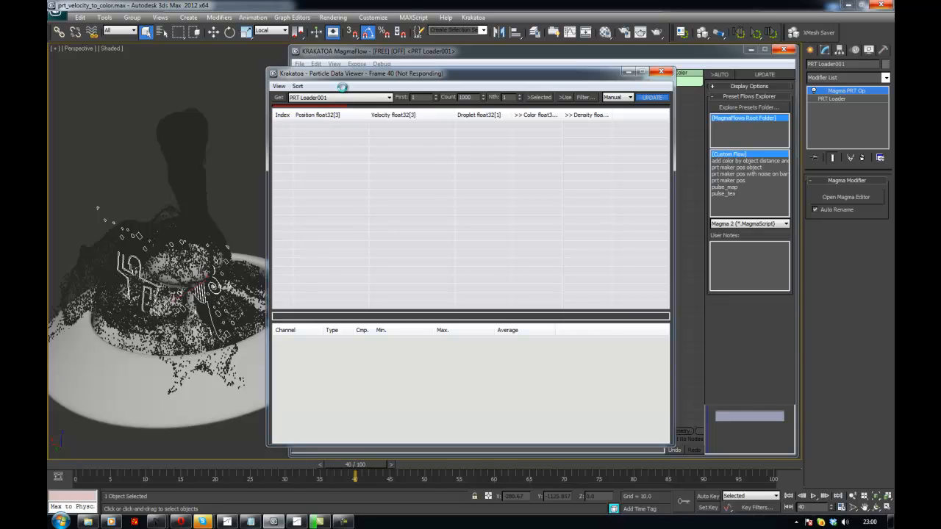
click(661, 71)
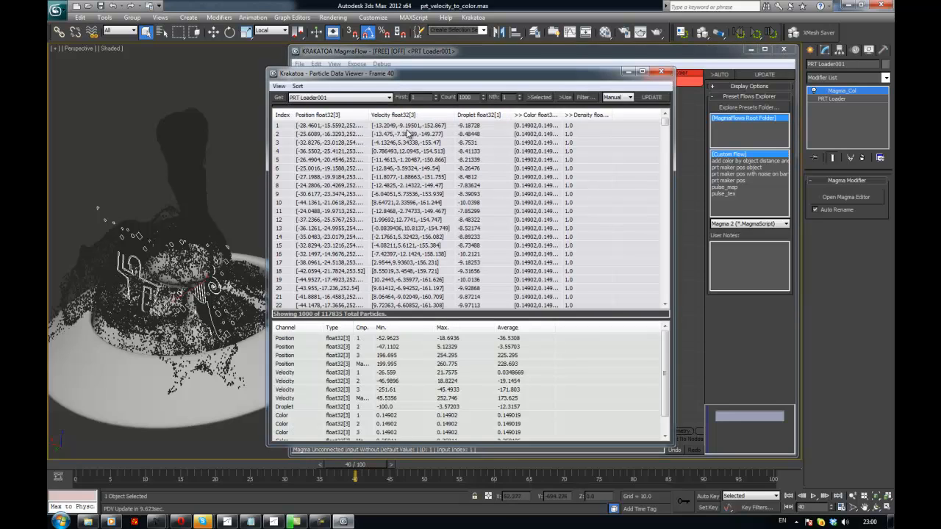
mouse_move(423, 133)
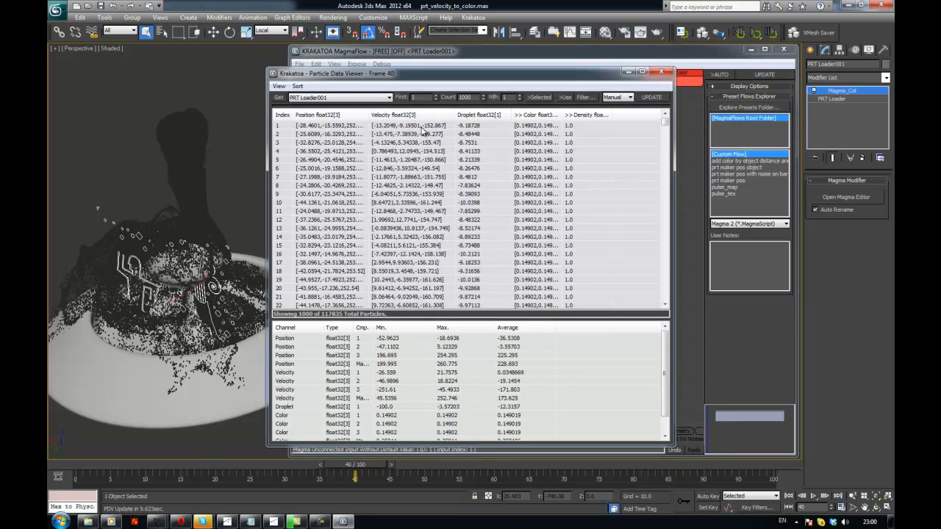
mouse_move(394, 228)
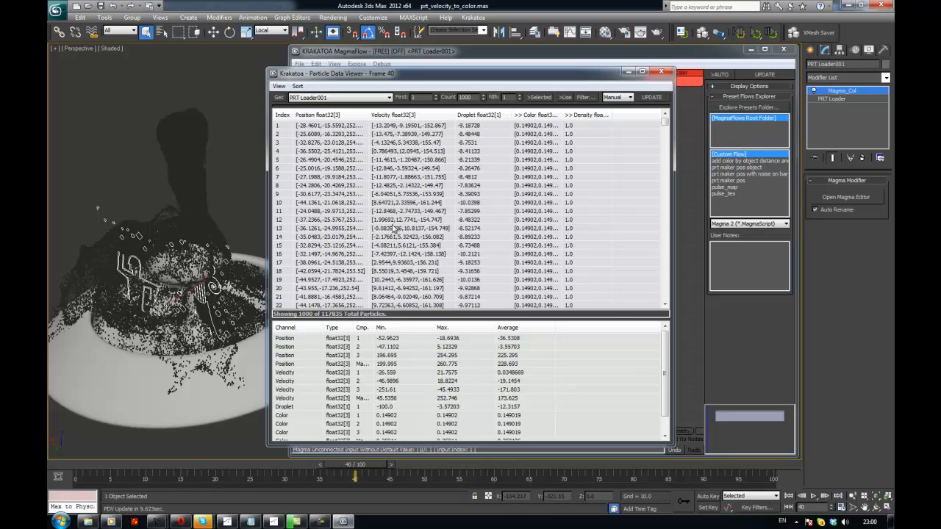
mouse_move(382, 126)
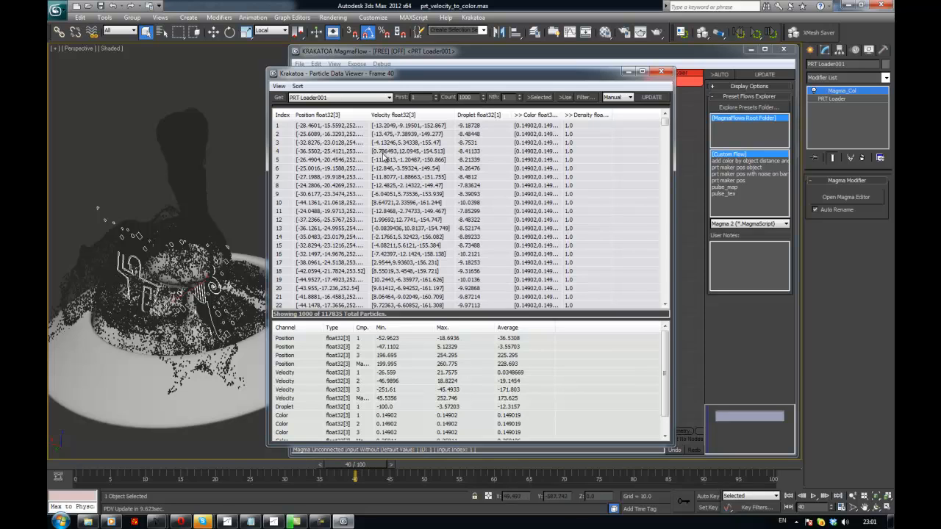
mouse_move(385, 237)
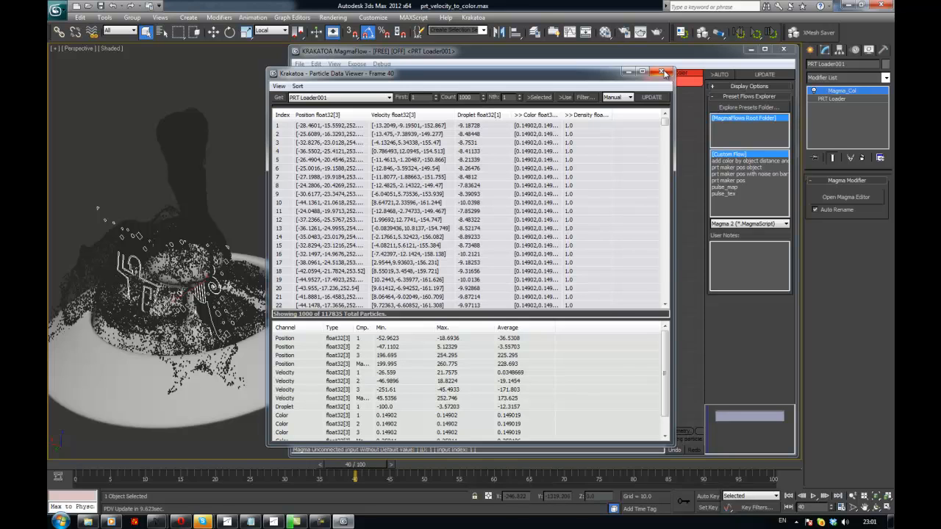
mouse_move(662, 73)
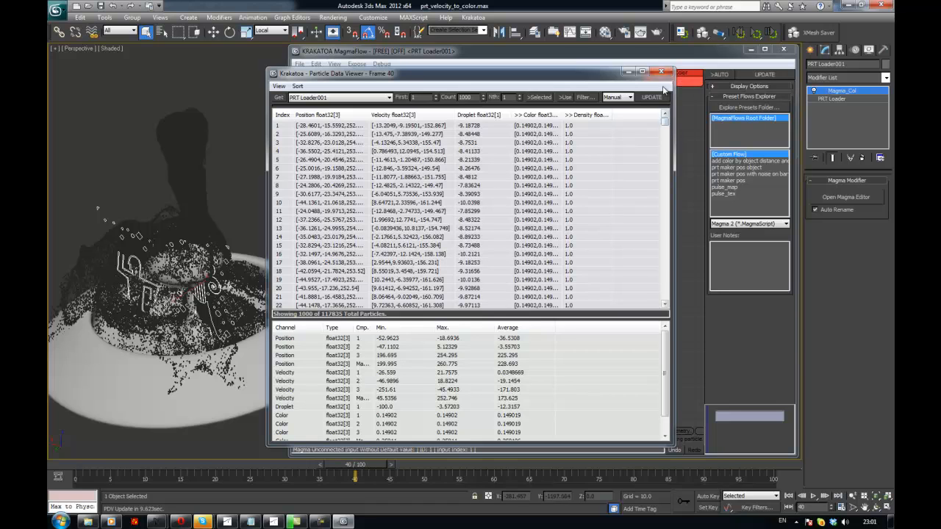
click(661, 72)
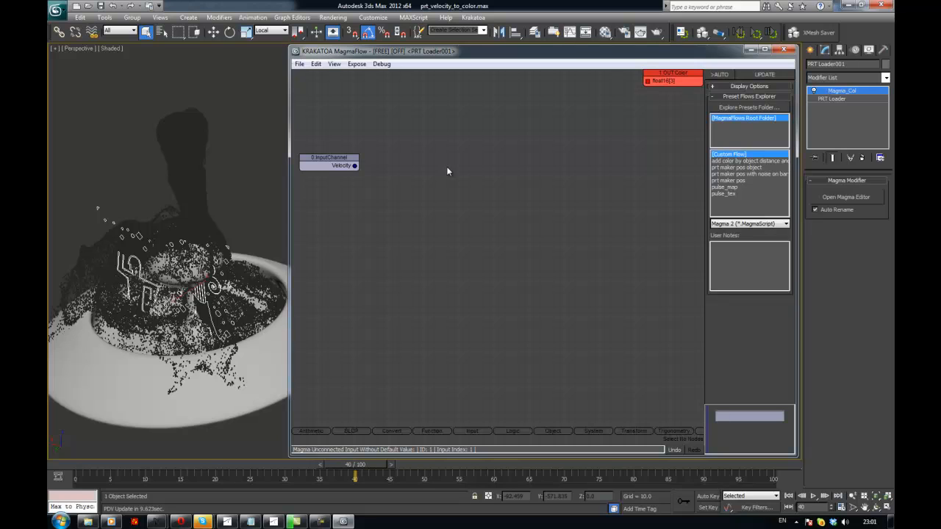
mouse_move(440, 180)
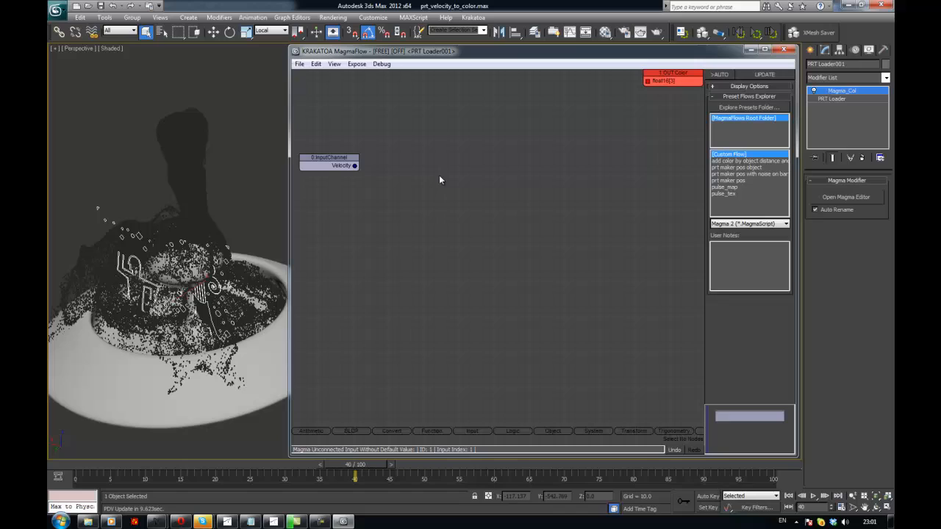
- Inspect the InputChannel node to confirm it reads Velocity and widen the MagmaFlow editor window
click(330, 164)
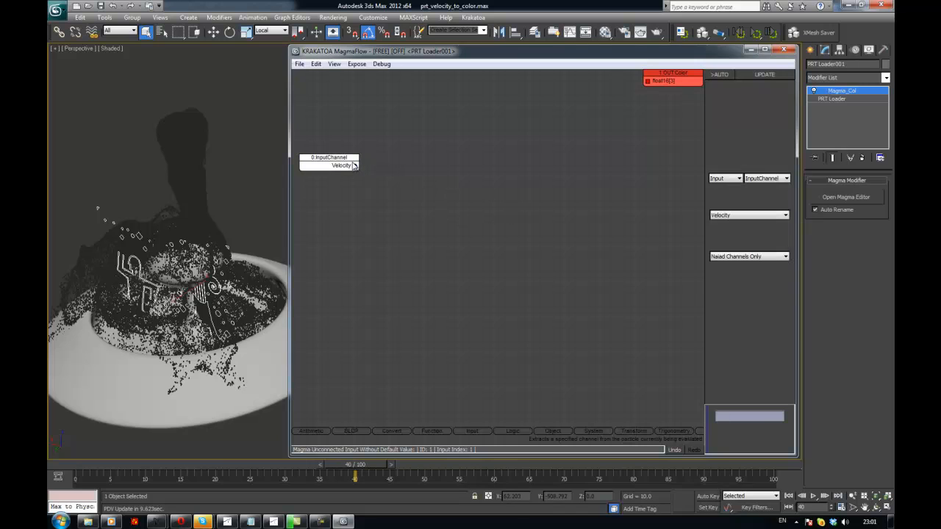
click(329, 157)
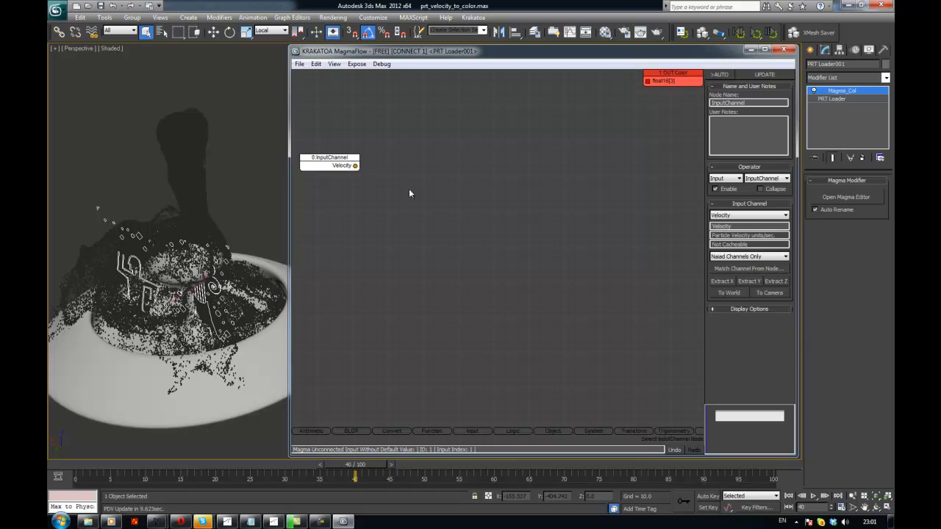
mouse_move(626, 435)
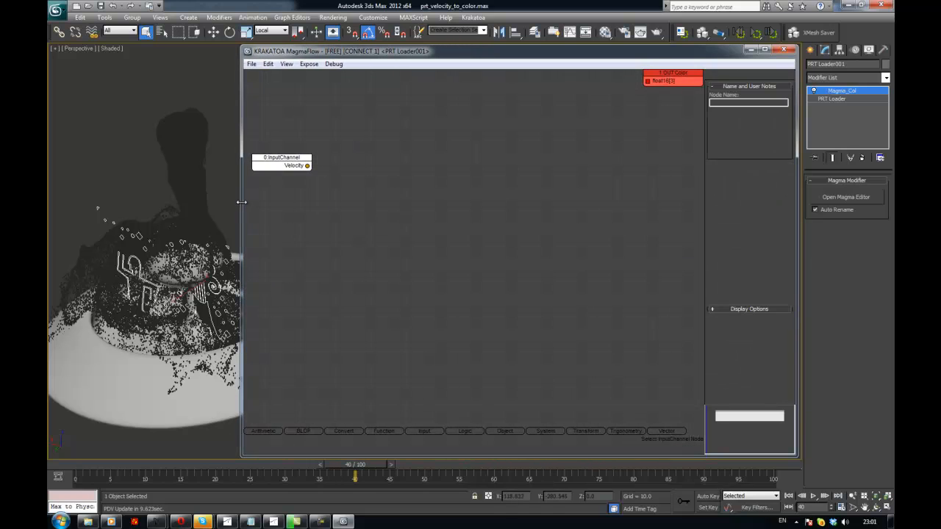
click(281, 157)
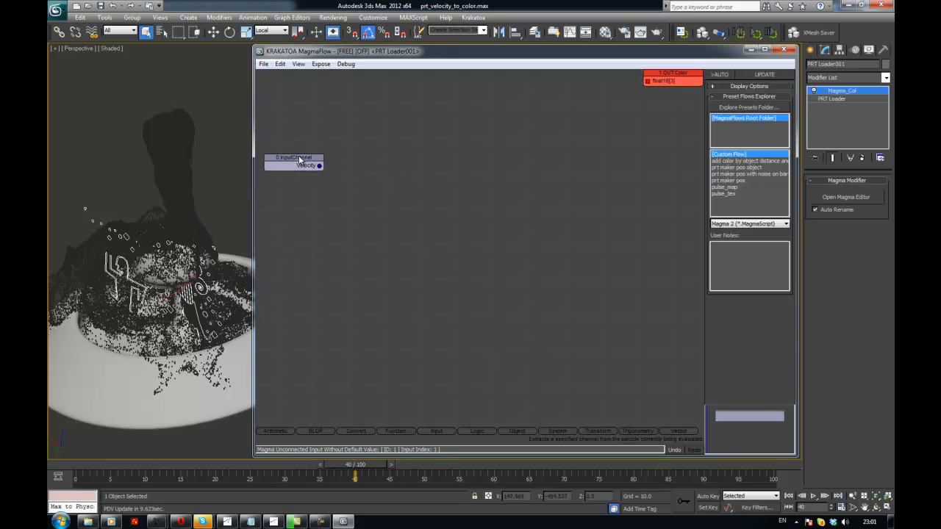
click(294, 158)
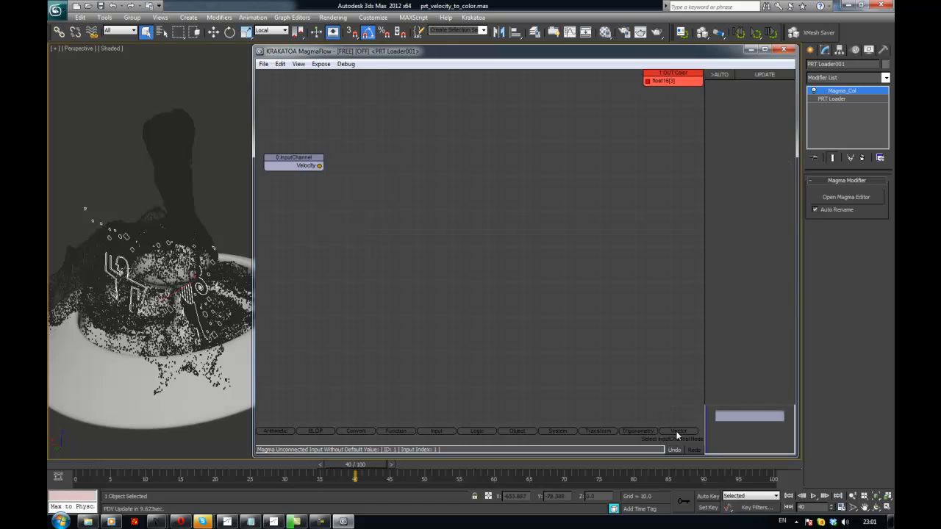
- Wire Velocity into a new Magnitude node and feed its result into a new Divide node (divisor 1.0)
click(677, 431)
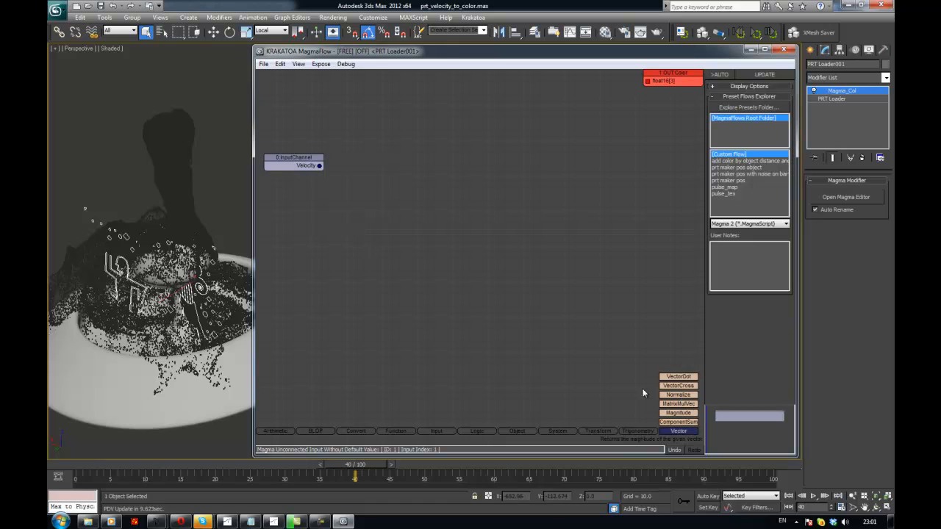
right_click(312, 165)
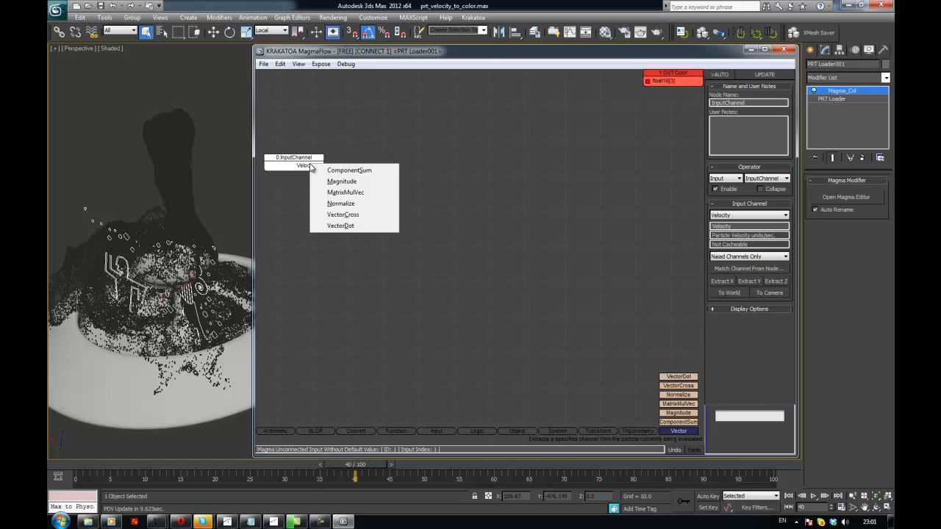
click(342, 181)
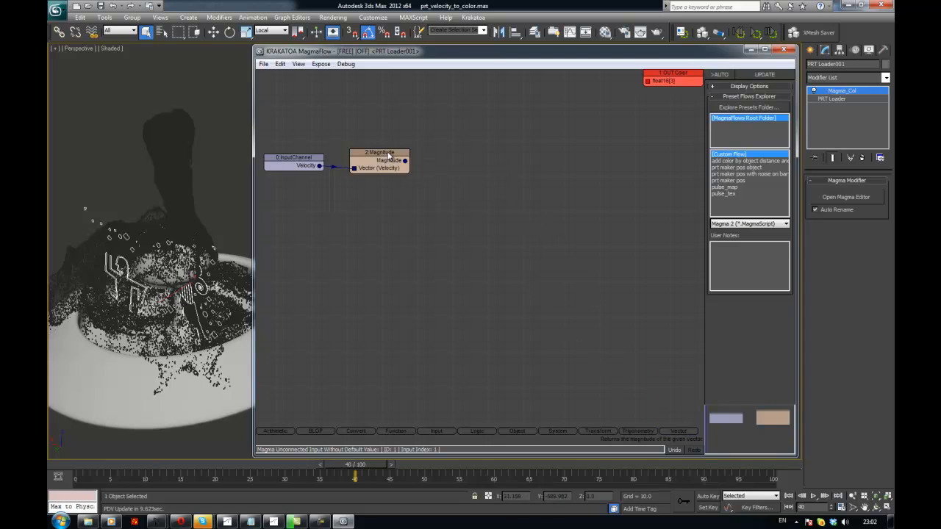
click(379, 160)
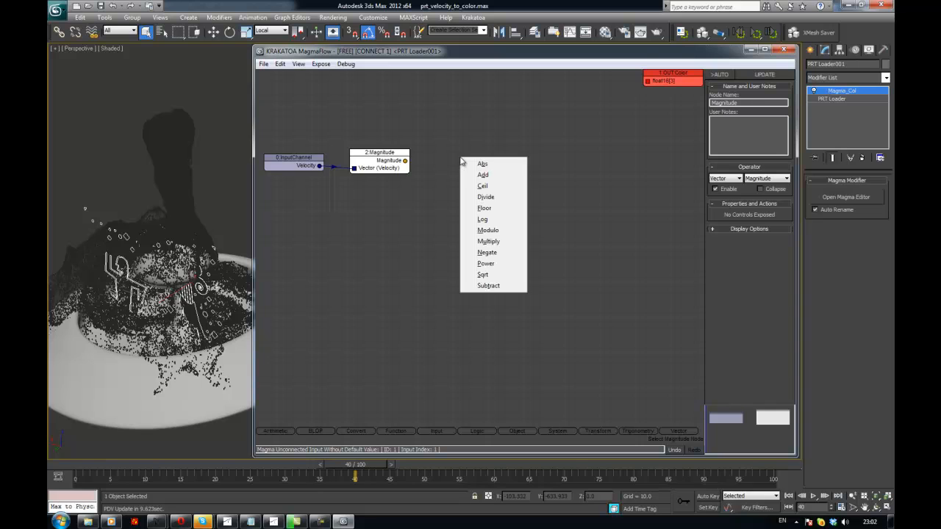
click(485, 197)
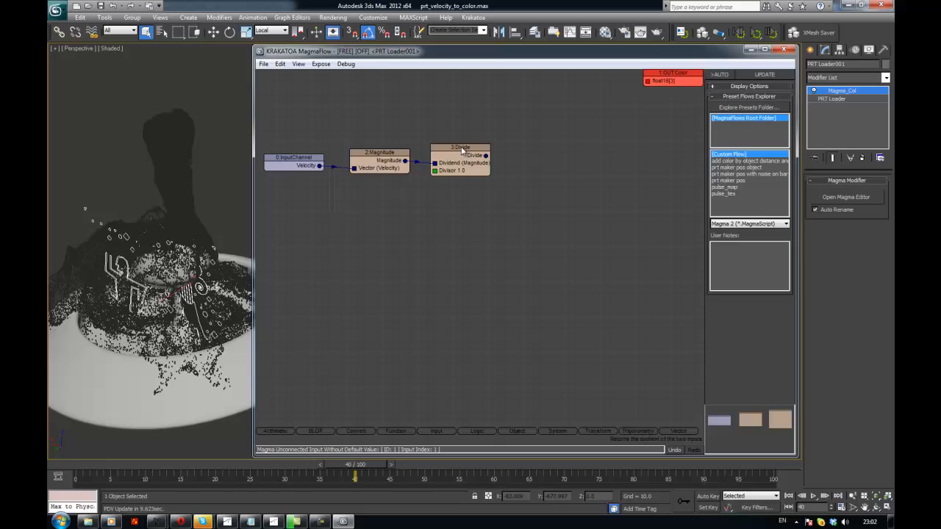
- Add a Float InputValue of 5.0 as the Divide node's divisor
click(459, 147)
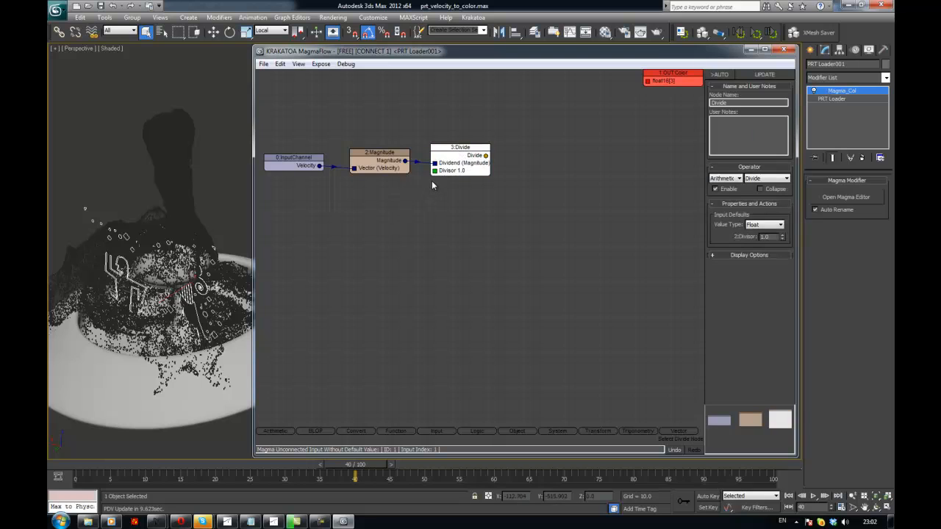
mouse_move(454, 155)
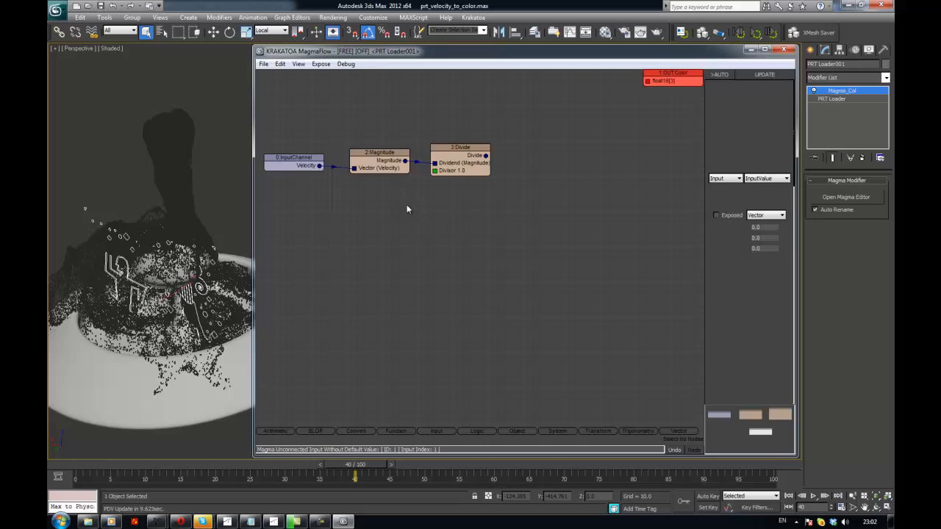
click(436, 171)
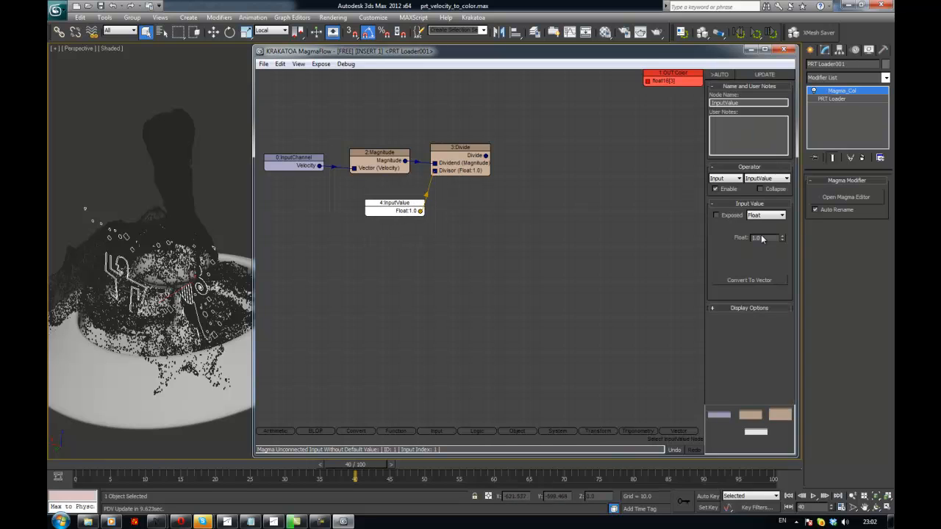
triple_click(757, 238)
text(5)
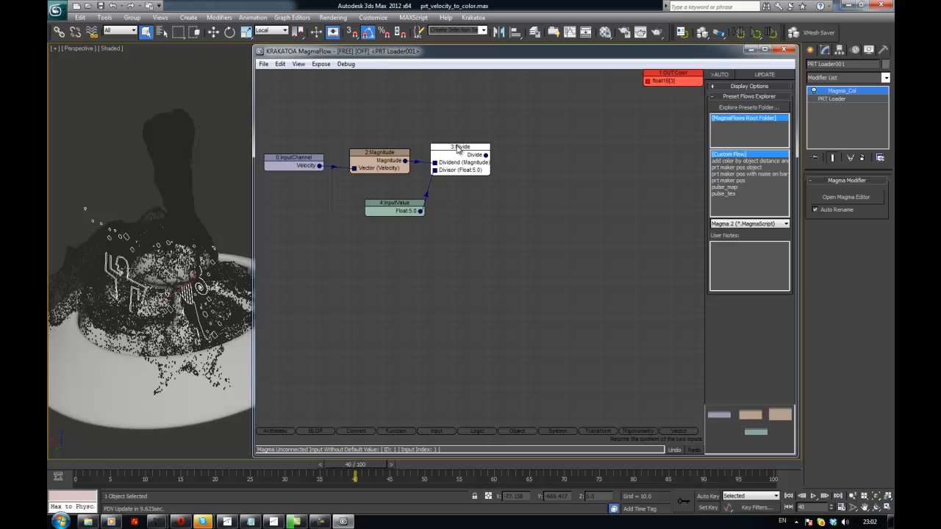
click(460, 150)
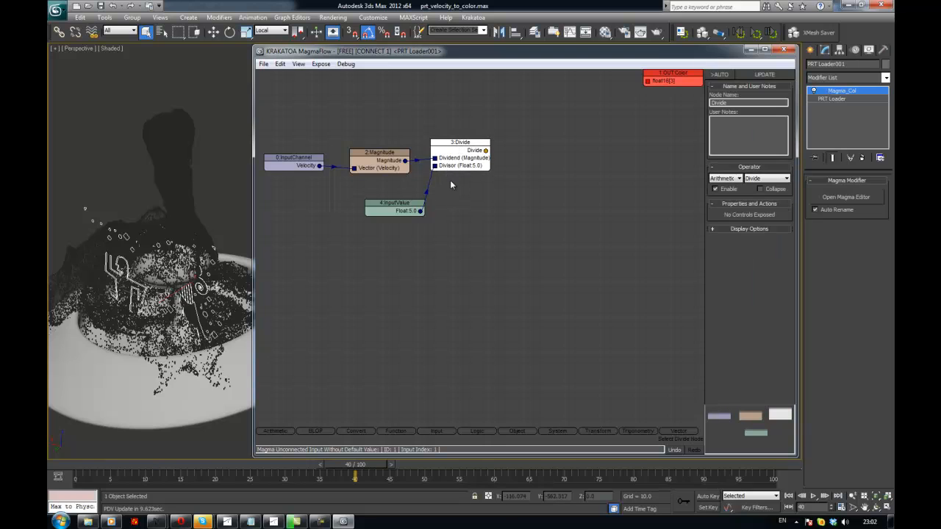
mouse_move(461, 147)
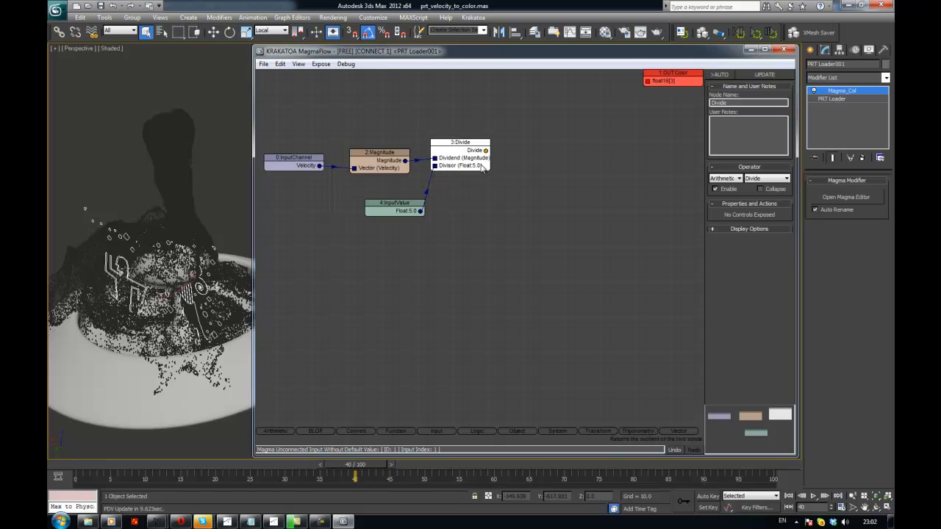
mouse_move(500, 157)
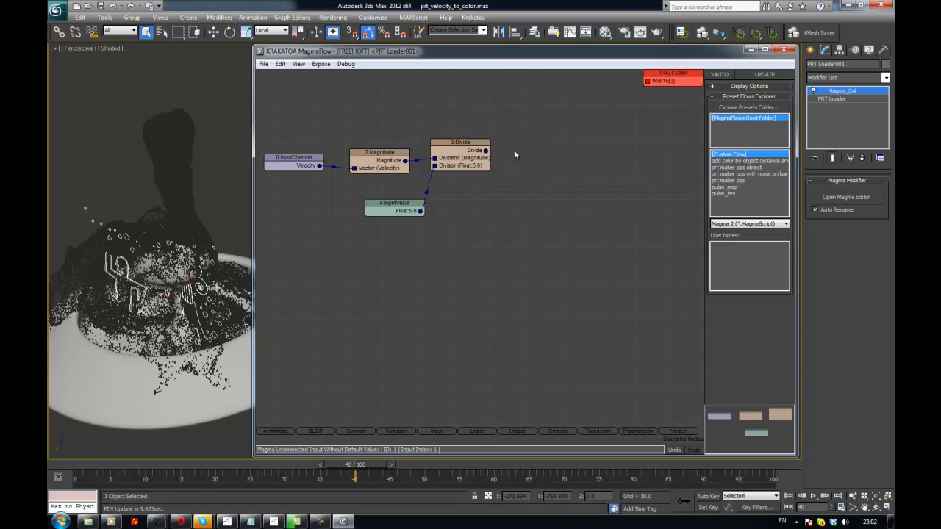
- Clamp the Divide output between 0 and 1 and feed it into a new Blend node's blend amount
click(461, 150)
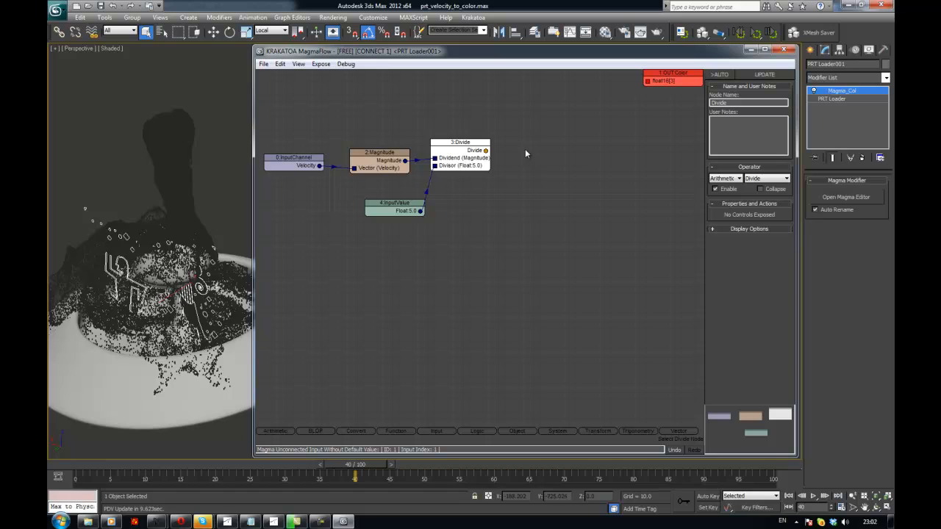
mouse_move(529, 154)
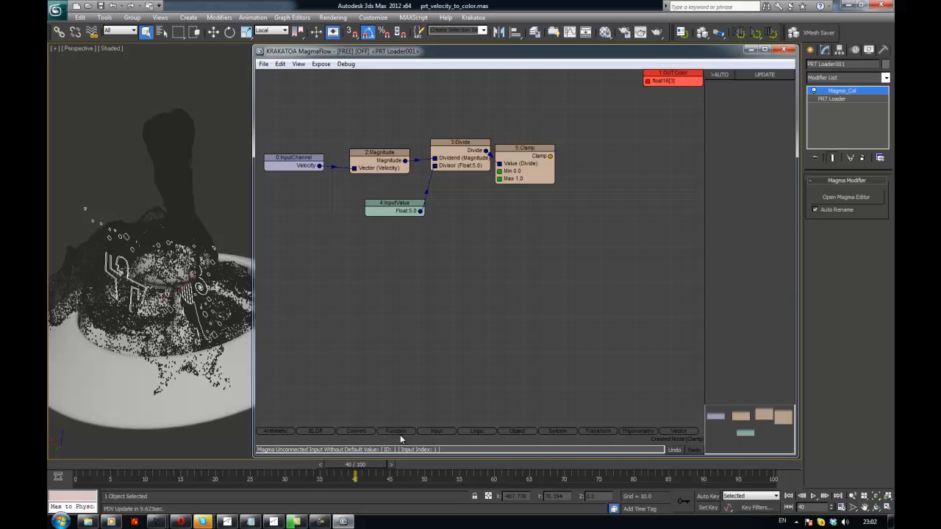
click(396, 430)
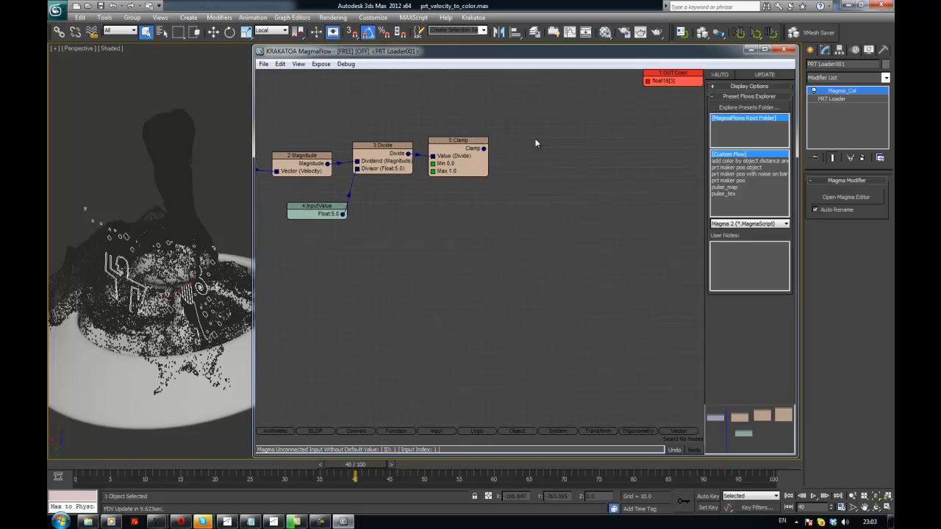
click(455, 140)
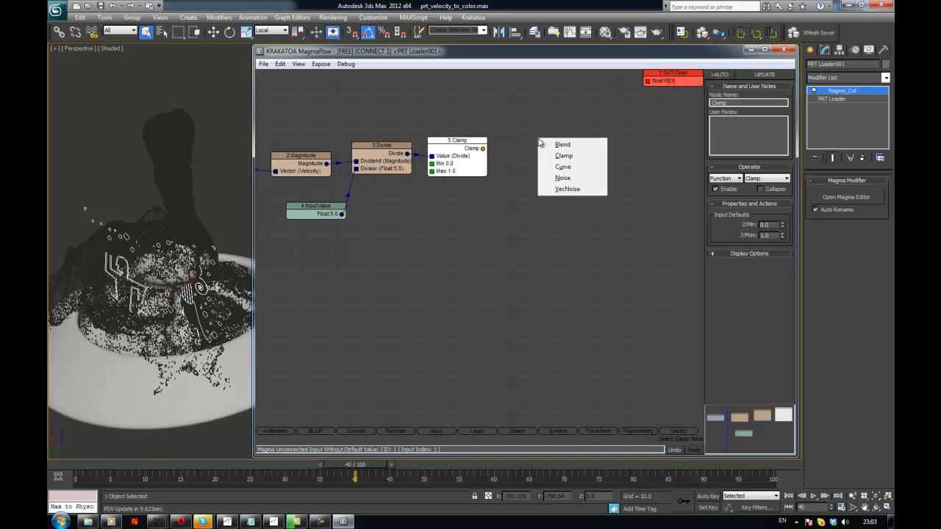
click(563, 144)
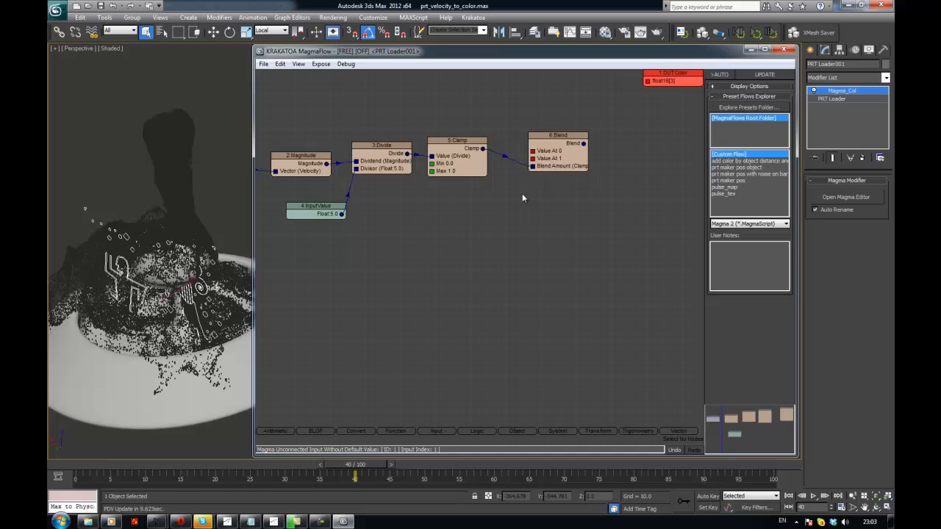
mouse_move(557, 140)
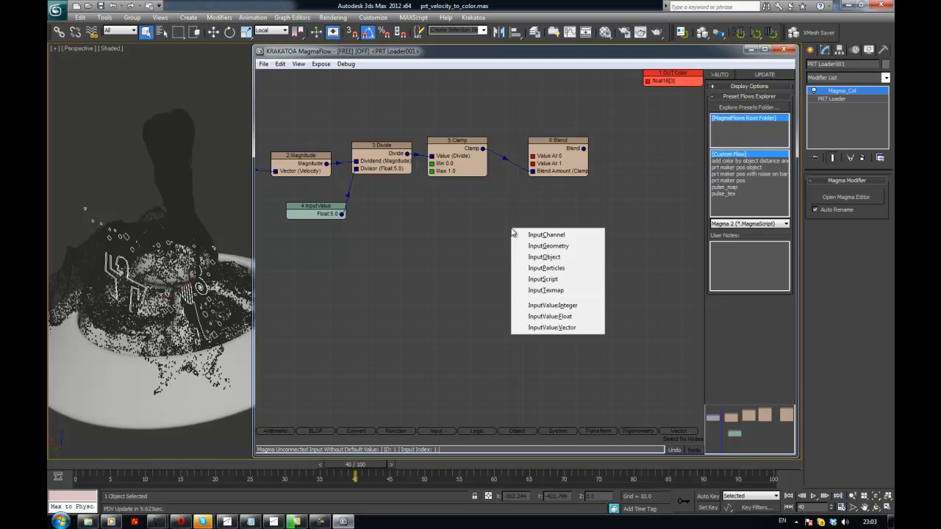
- Feed Vector values [0,0,0] and [1,1,1] into the Blend, wire it to the Color output and update the particles
click(552, 327)
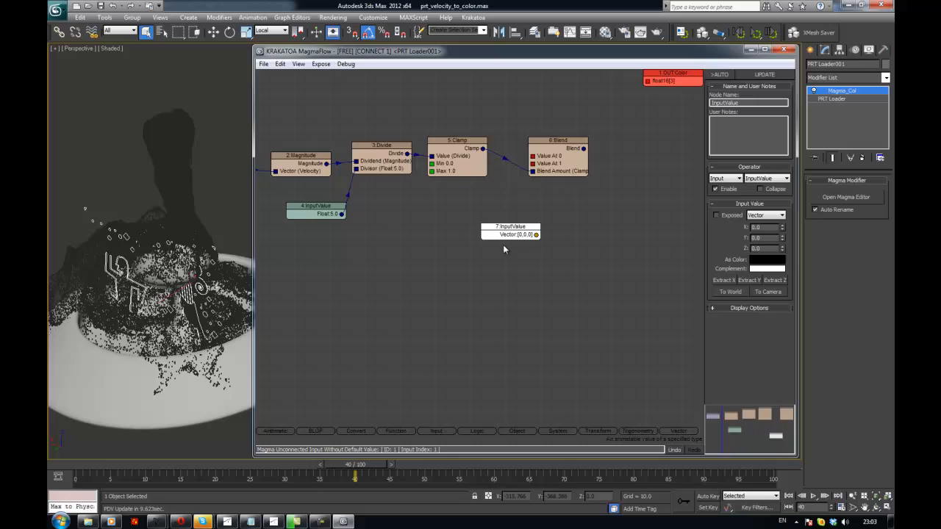
drag(511, 233, 470, 211)
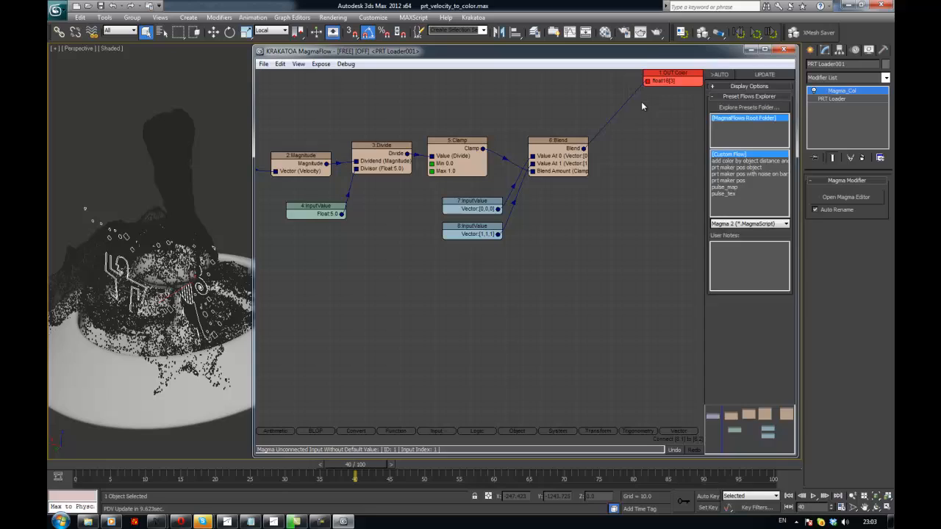
click(764, 75)
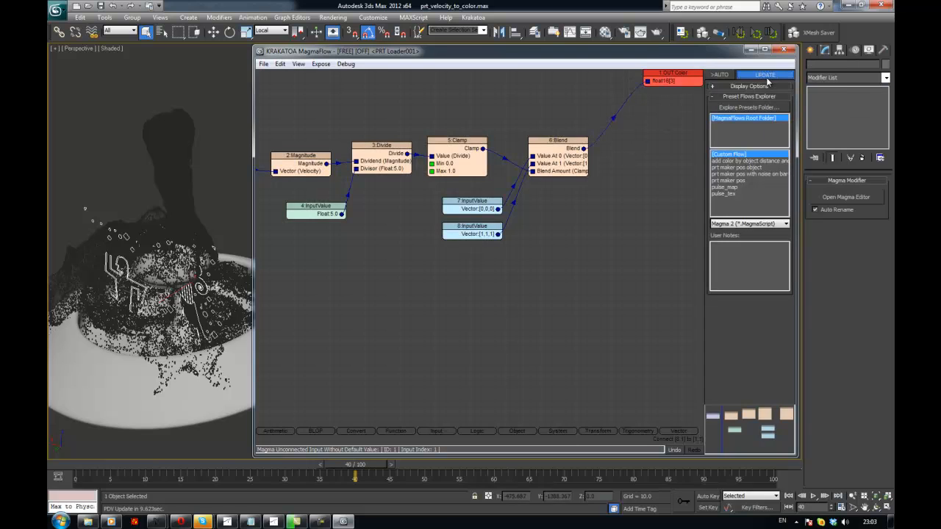
click(764, 75)
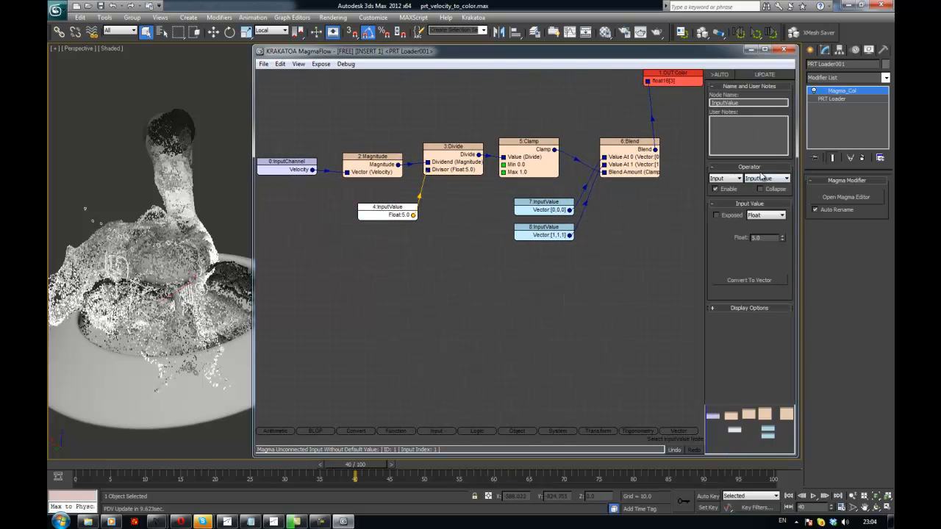
- Name the InputValue nodes Max speed, Color slow (black vector) and Color fast (white vector)
triple_click(747, 102)
text(Max speed)
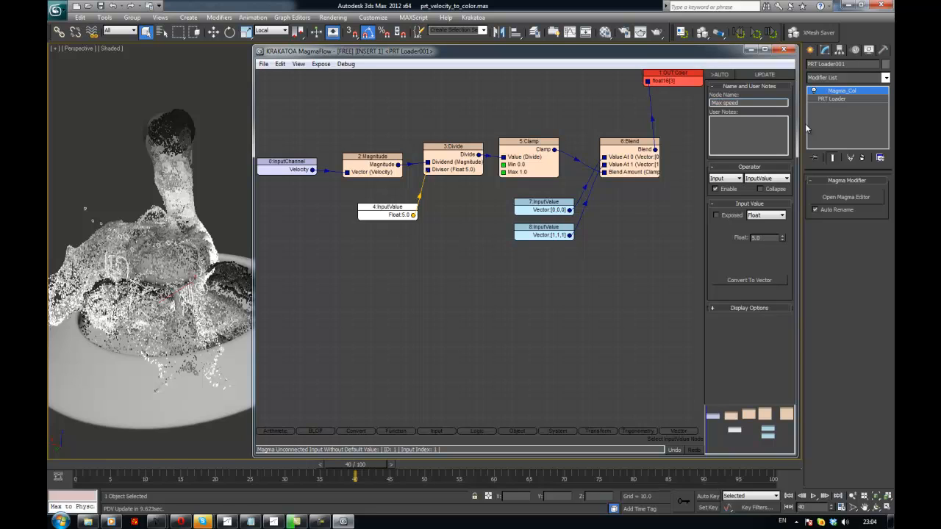
click(386, 206)
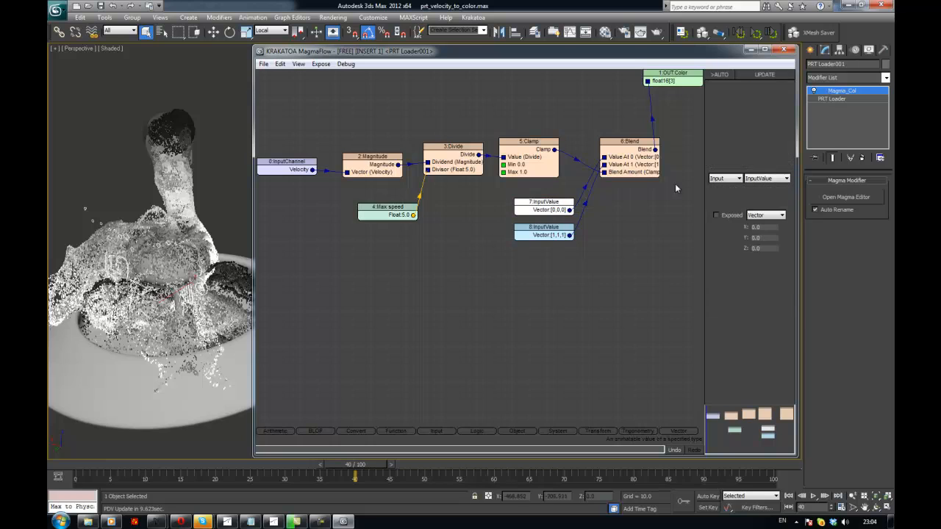
click(543, 210)
text(Color slow)
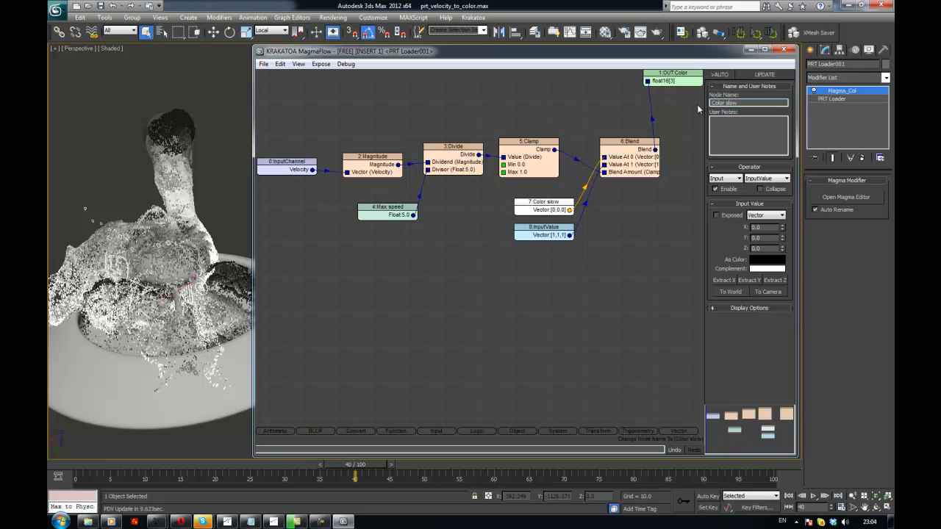
click(544, 234)
text(fast)
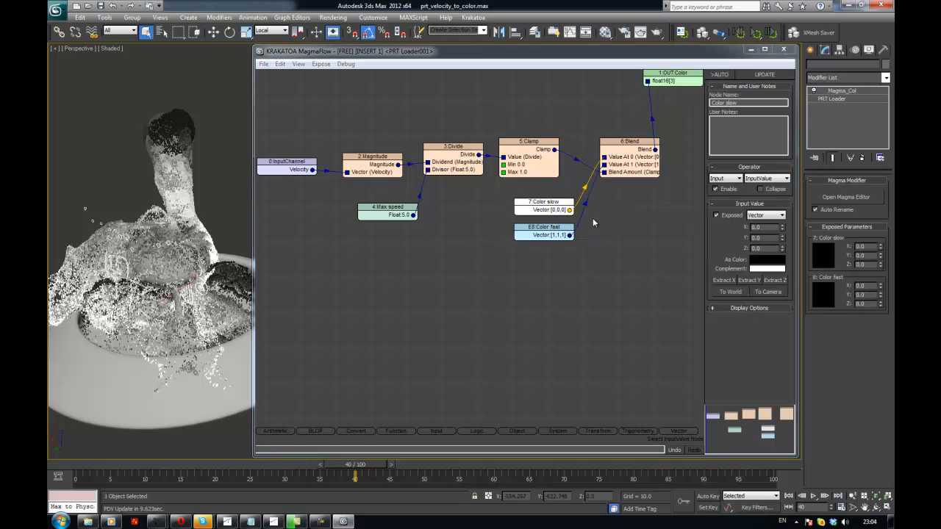
- Expose the renamed values as modifier parameters and leave the flow editor
click(386, 211)
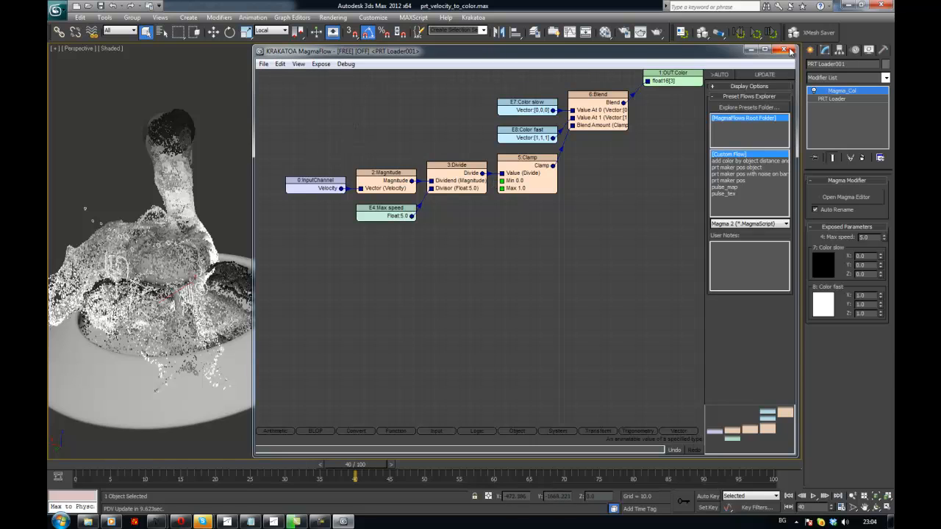
click(790, 51)
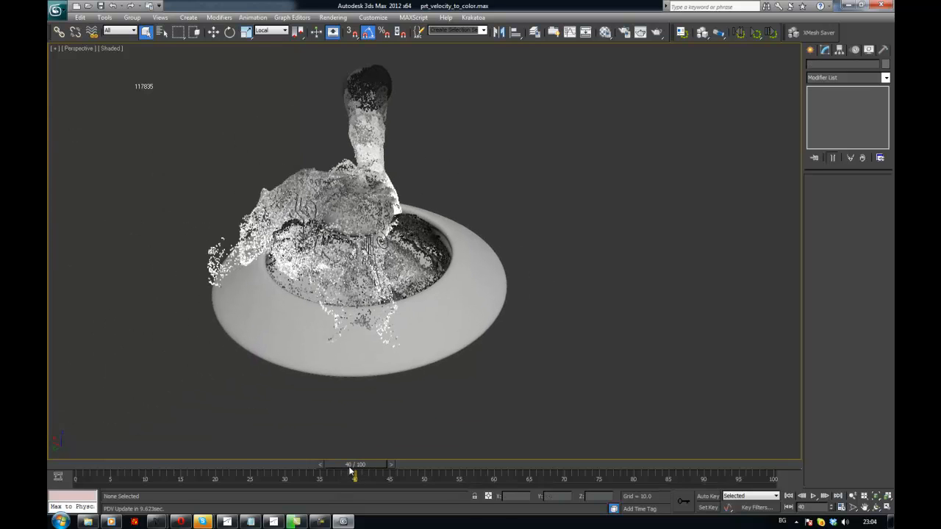
- Scrub to a later frame and set the Color slow swatch via the Color Selector
drag(354, 476, 388, 476)
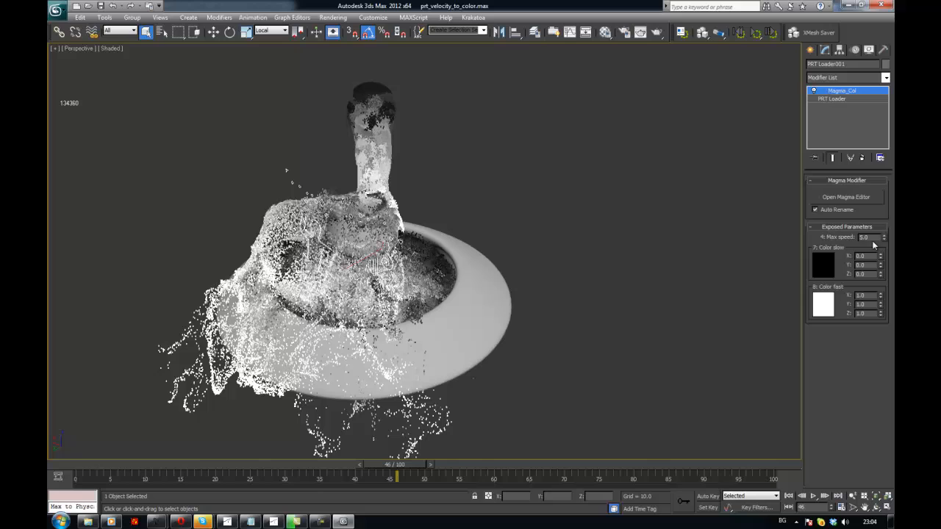
mouse_move(739, 287)
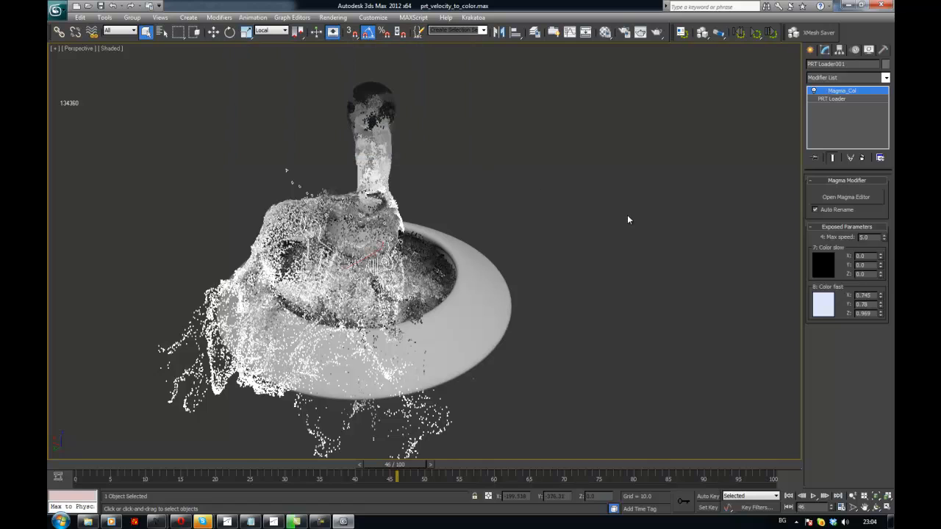
click(823, 266)
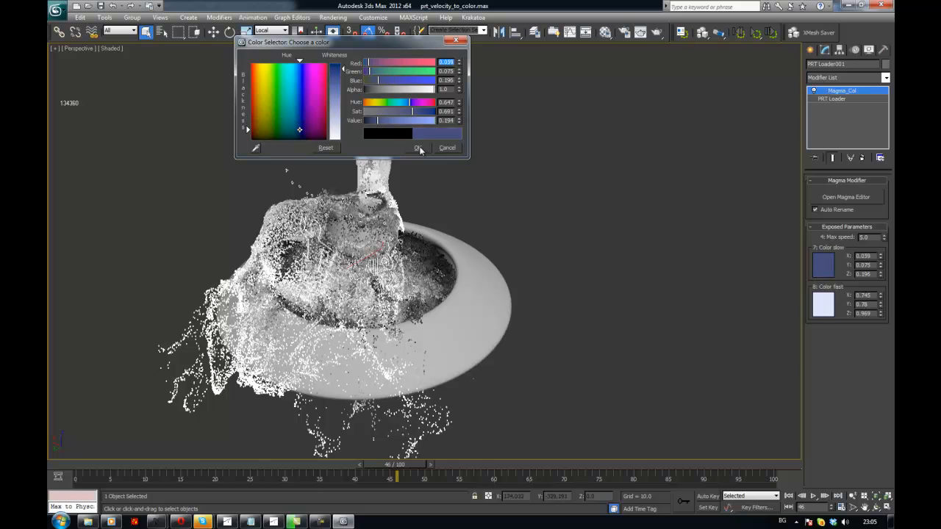
click(416, 147)
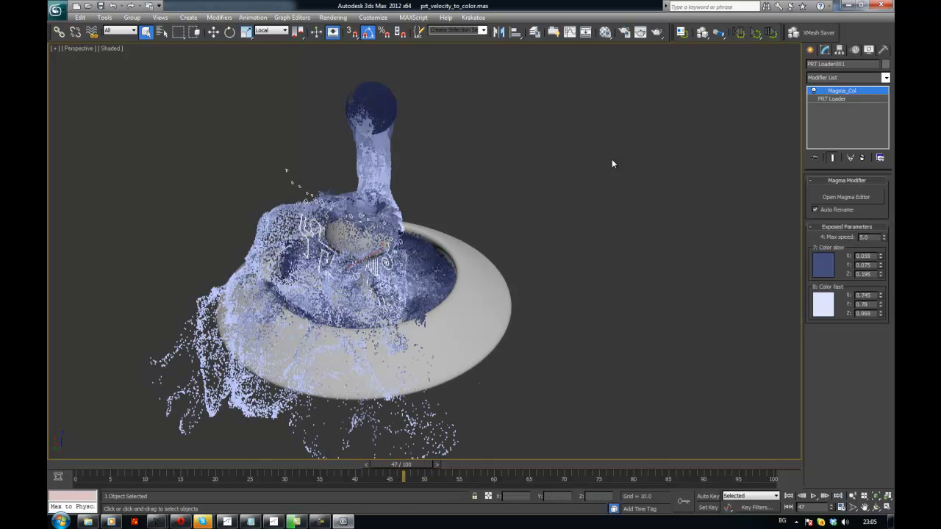
- Adjust the exposed color swatches again so slow particles show yellow and fast pale blue
click(846, 196)
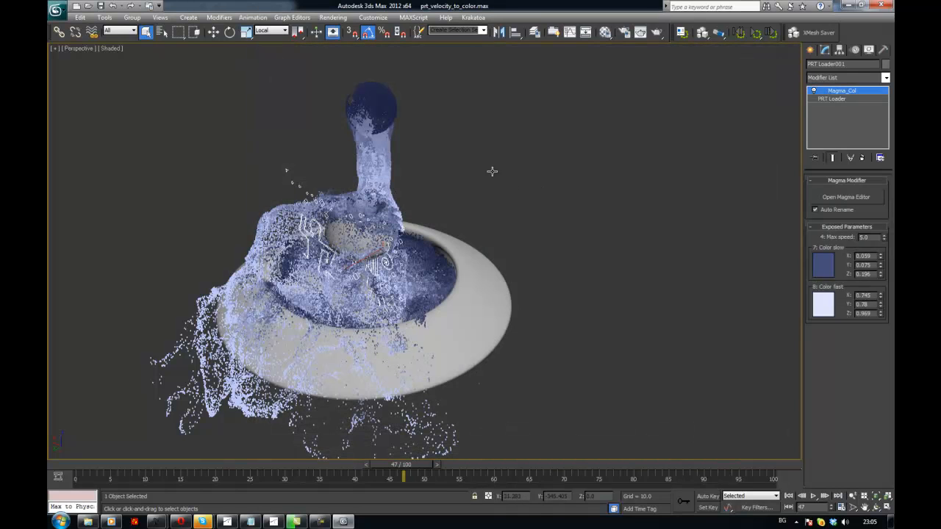
click(823, 266)
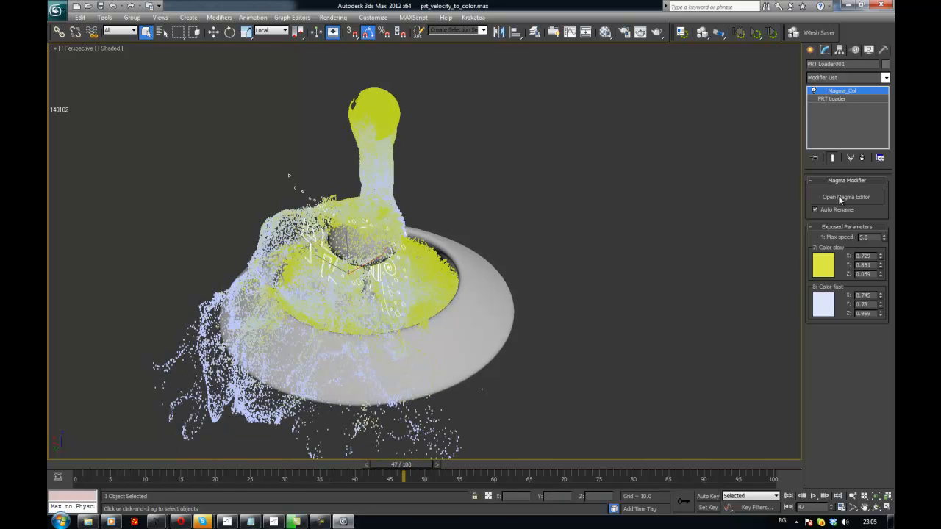
- Set Color slow back to dark blue and reopen the Magma_Col flow editor showing the updated node
click(845, 197)
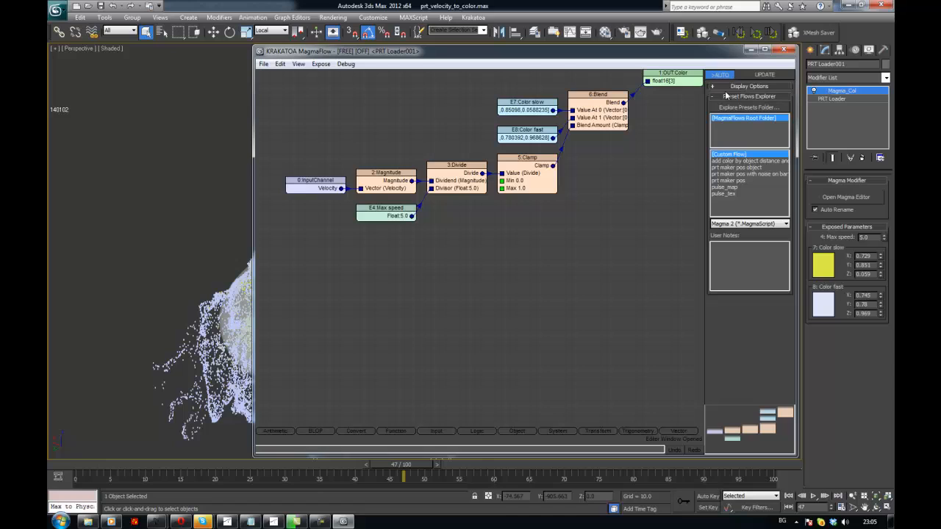
click(783, 50)
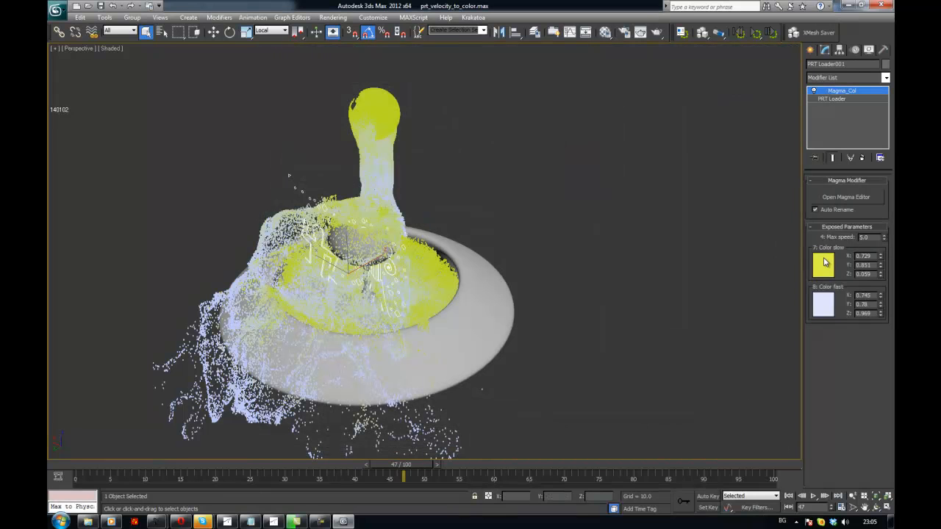
click(822, 265)
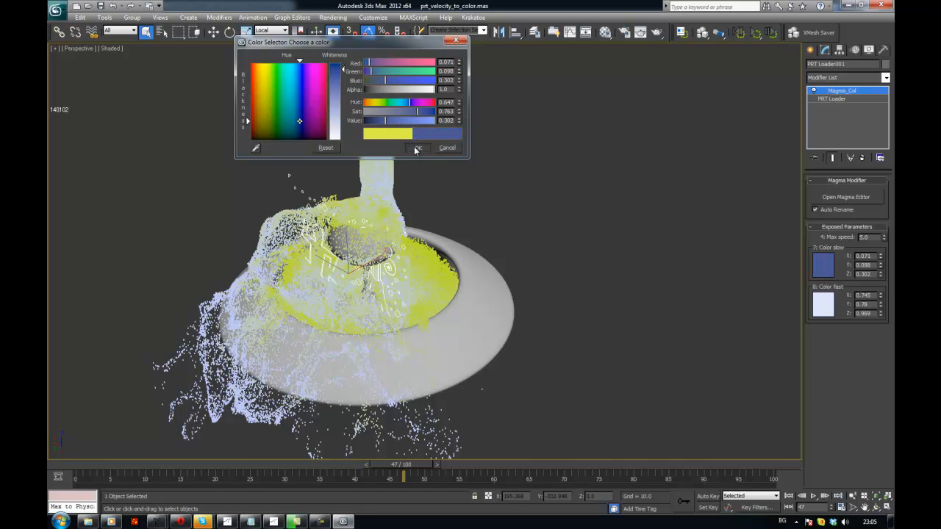
click(418, 148)
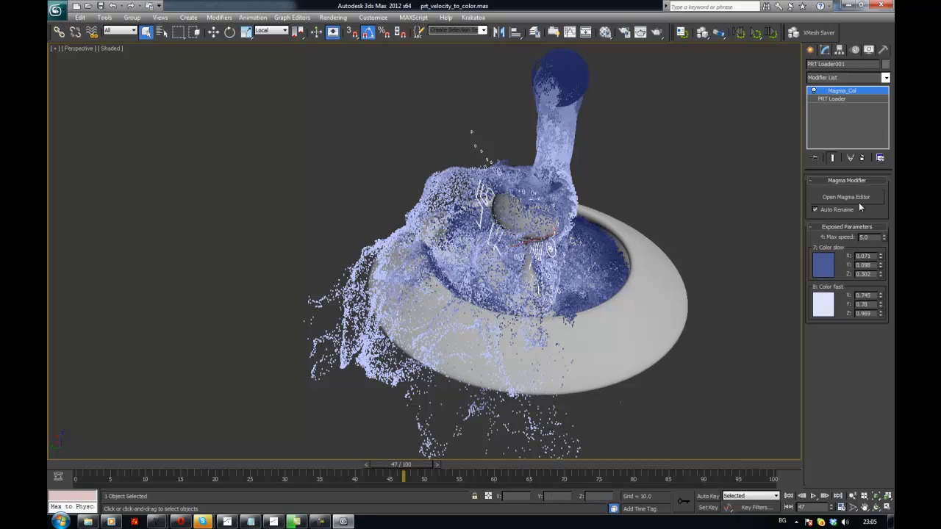
mouse_move(733, 192)
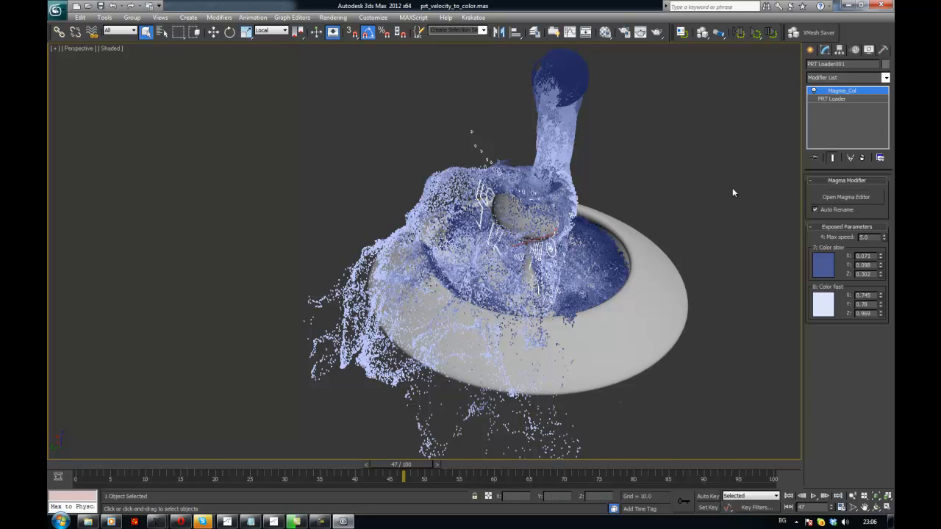
click(846, 197)
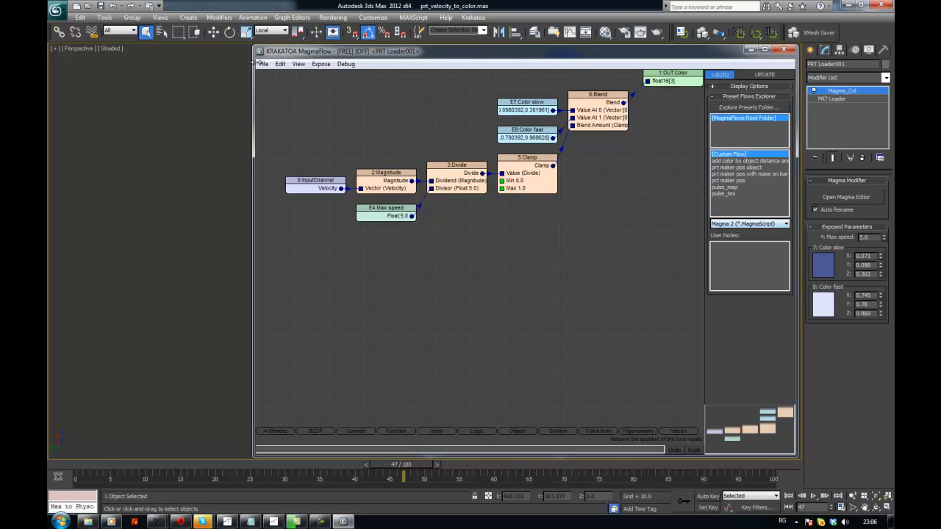
- Check the flow File menu, then orbit the viewport and return to the node graph editor
click(263, 64)
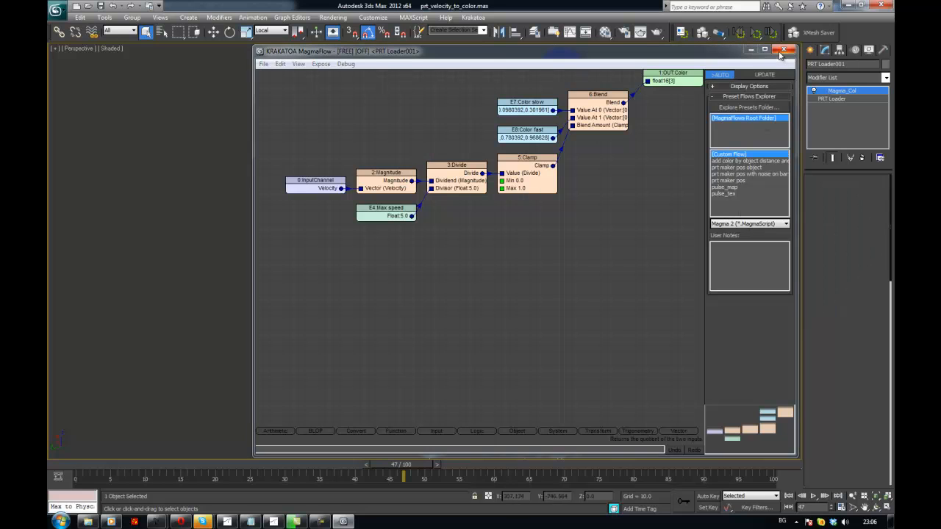
click(782, 51)
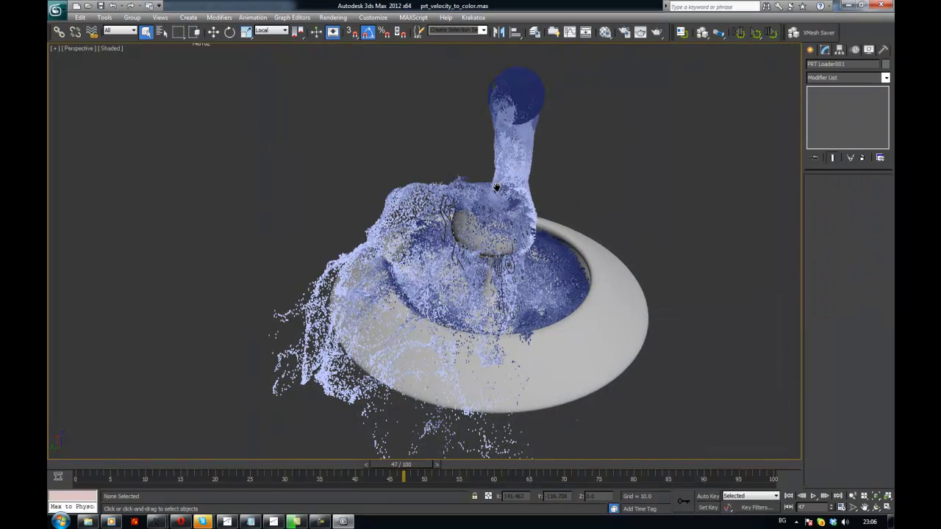
drag(497, 187, 483, 155)
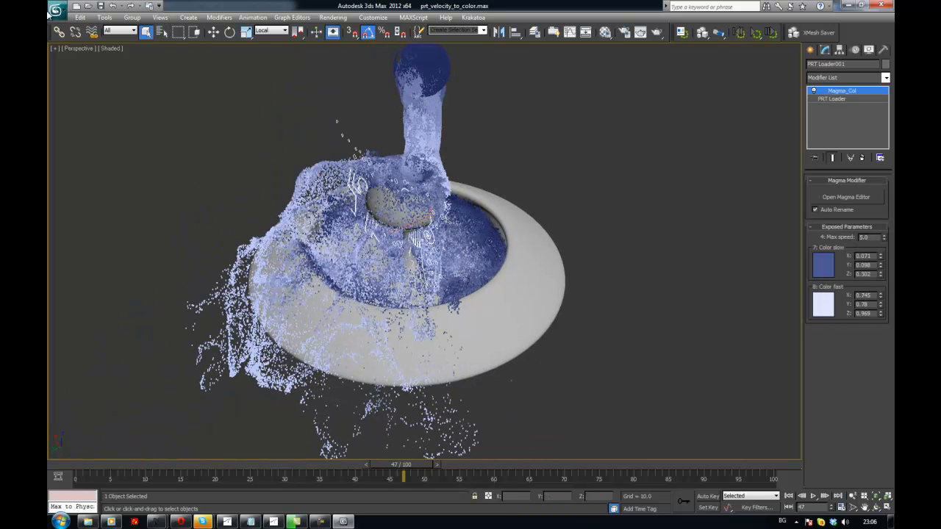
click(845, 196)
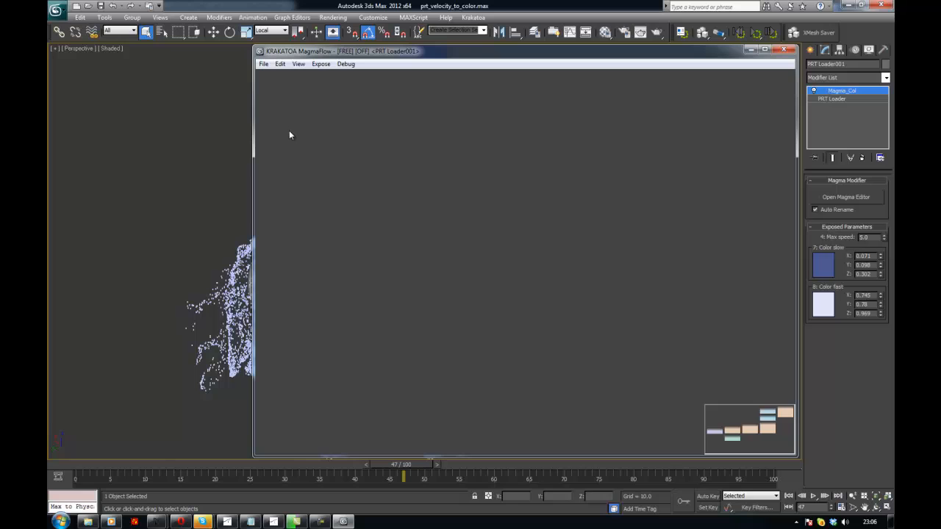
- Save the flow as MAXScript preset velocity_to_color in the MagmaFlows folder
click(263, 64)
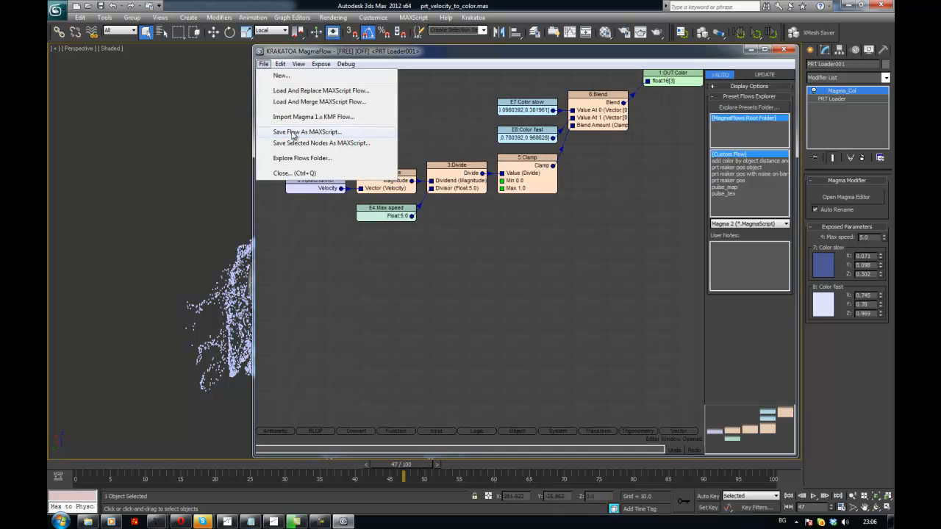
click(305, 131)
text(желоцитъ)
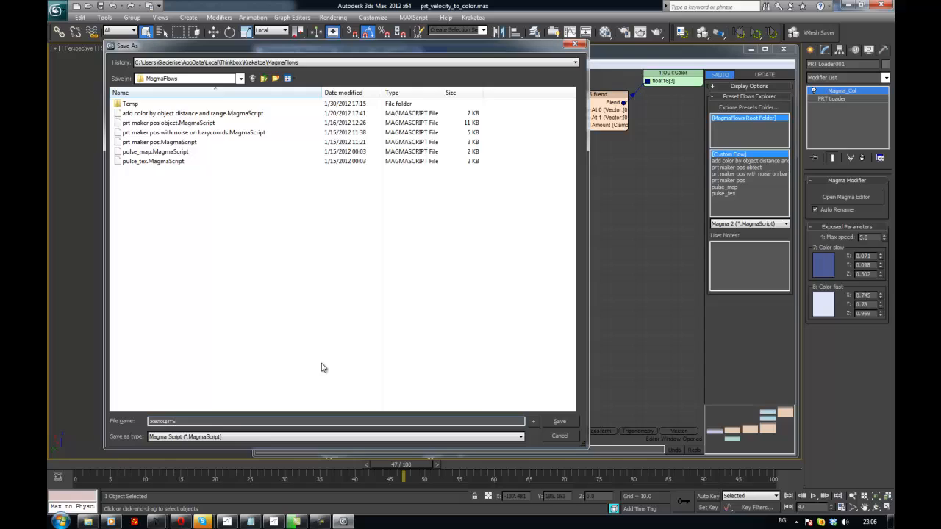
text(velocity_to_co)
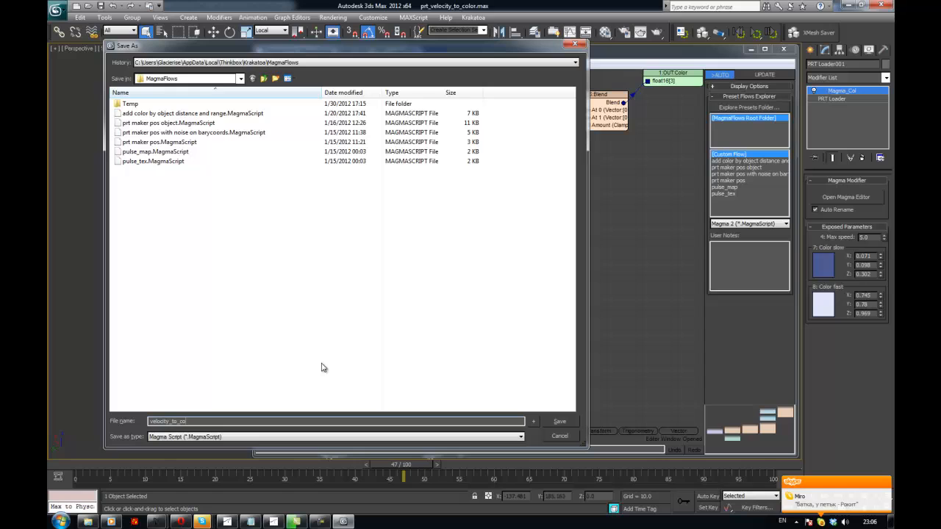
click(559, 421)
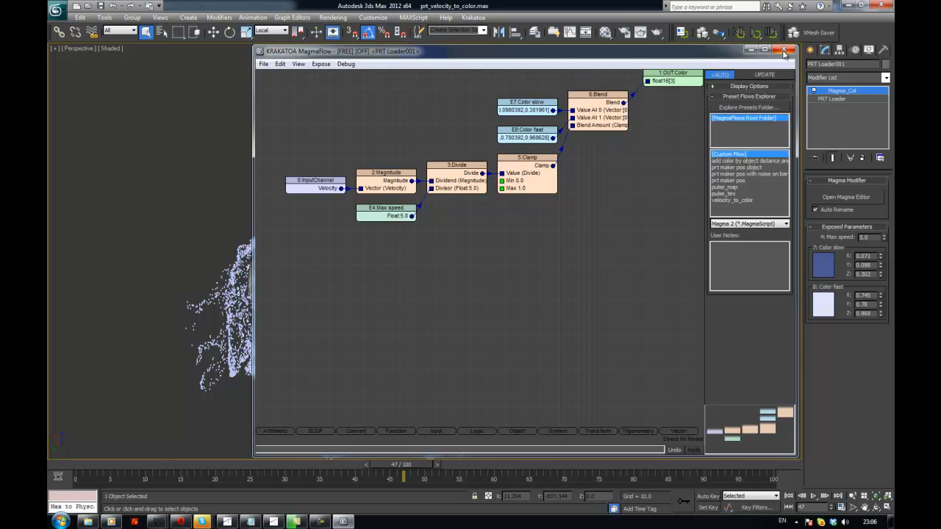
- Add a fresh MagmaModifier to PRT Loader001 from the Modifier List
click(783, 50)
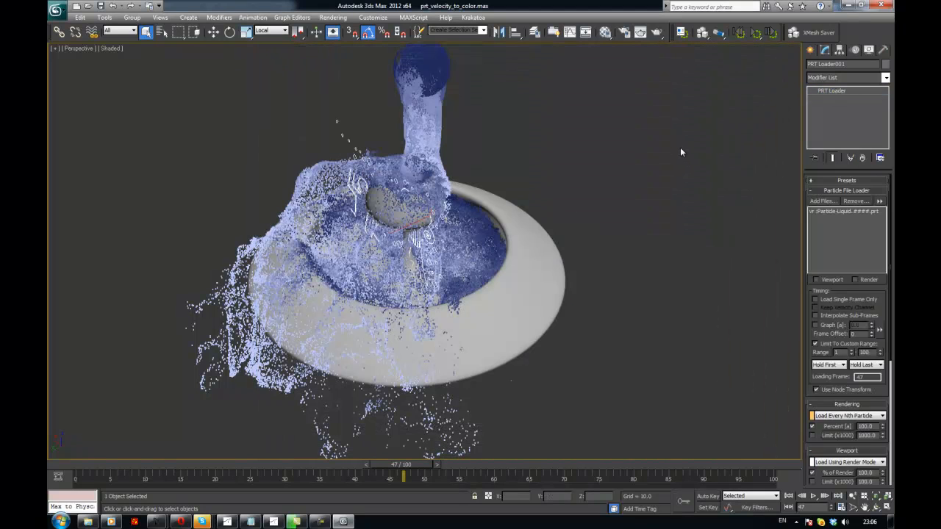
click(595, 157)
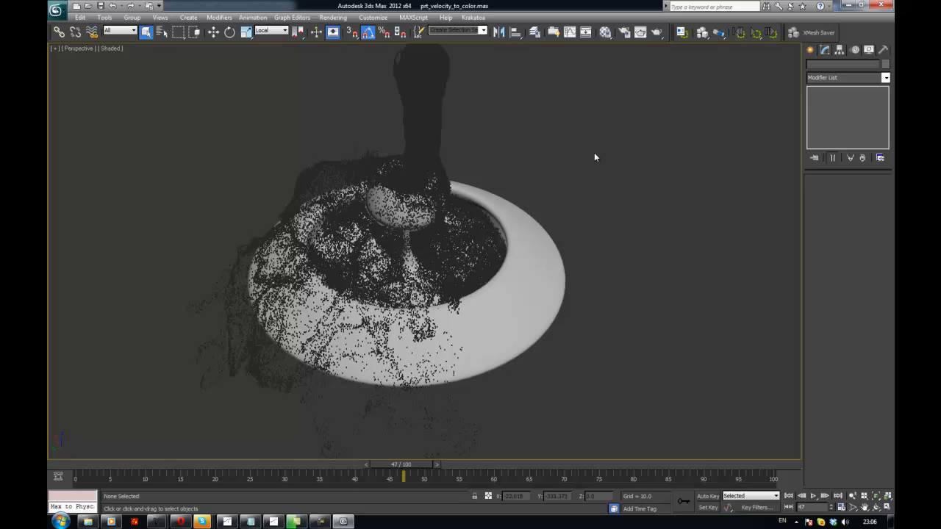
click(397, 243)
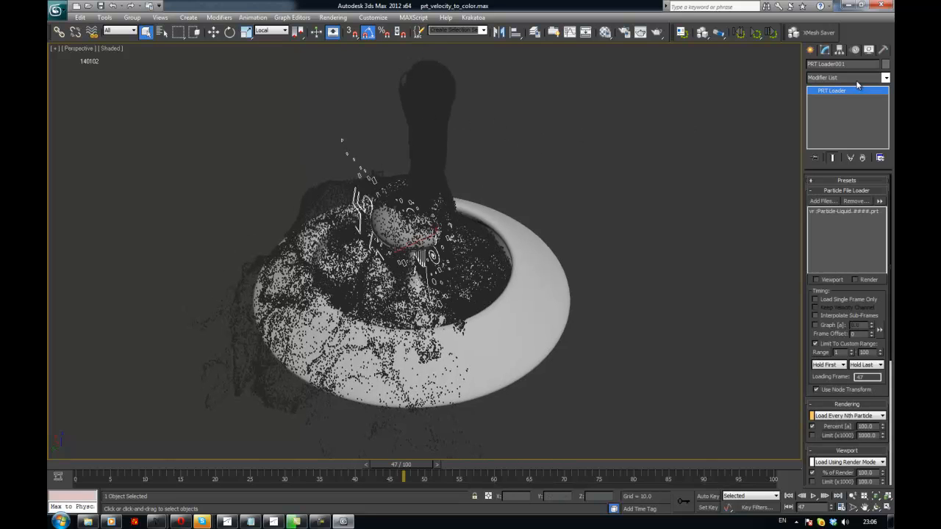
click(884, 78)
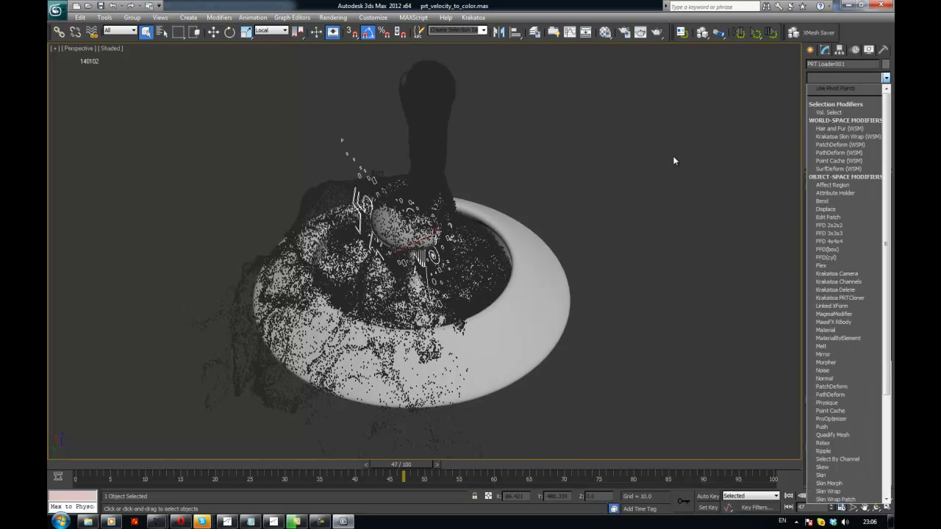
click(846, 78)
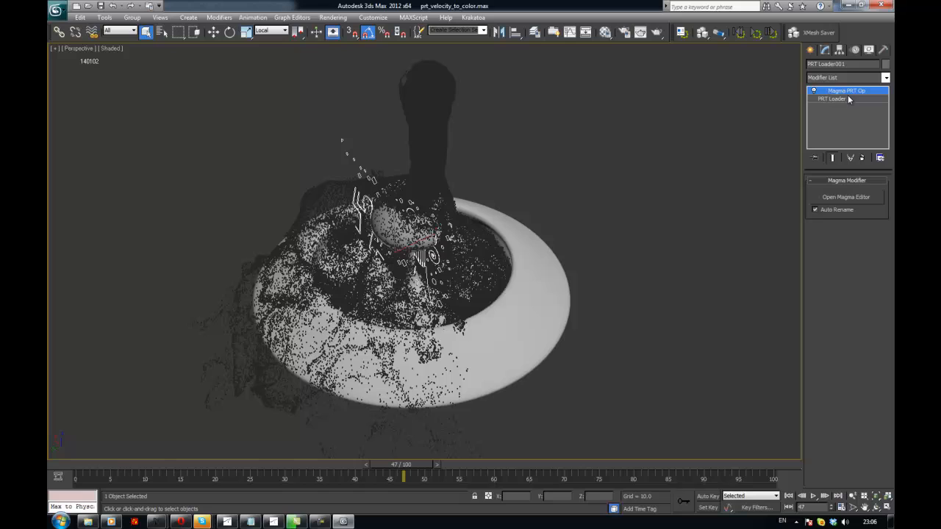
- Load the velocity_to_color preset into the new modifier's graph, shading particles blue by speed
click(846, 196)
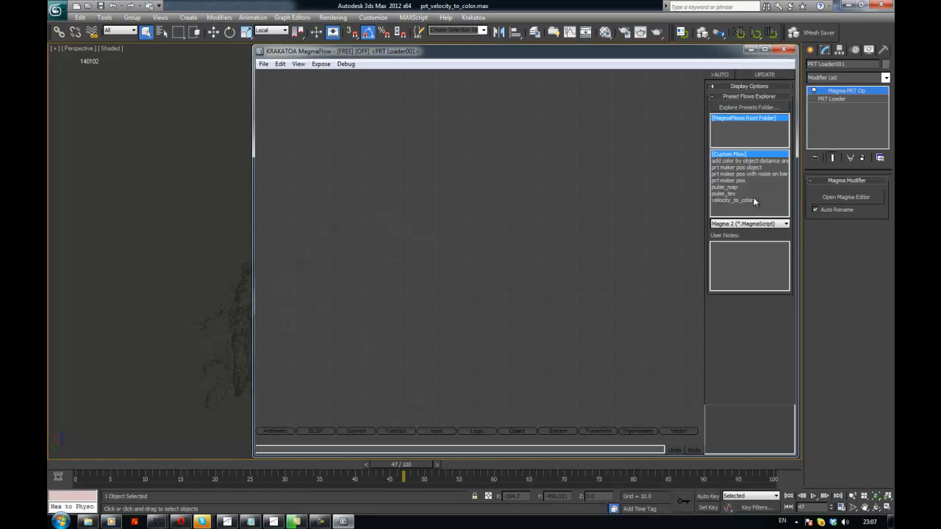
click(732, 200)
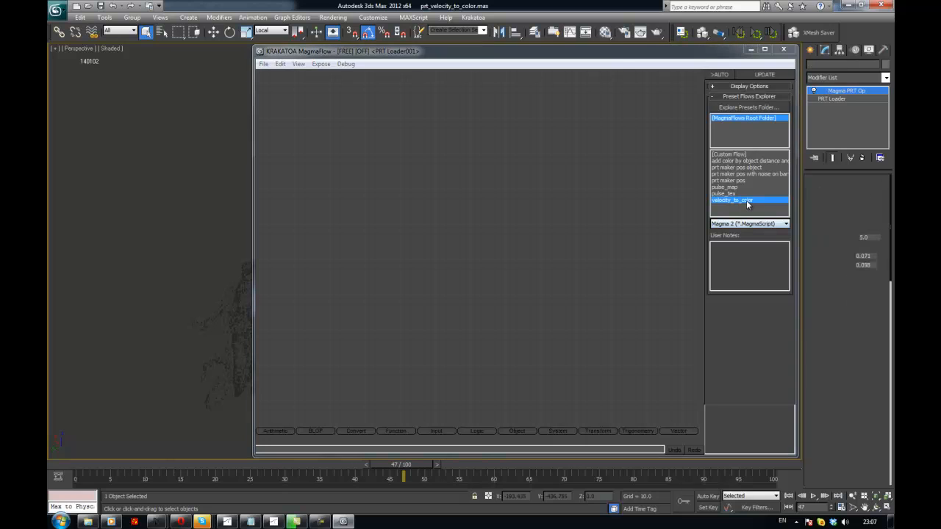
double_click(732, 200)
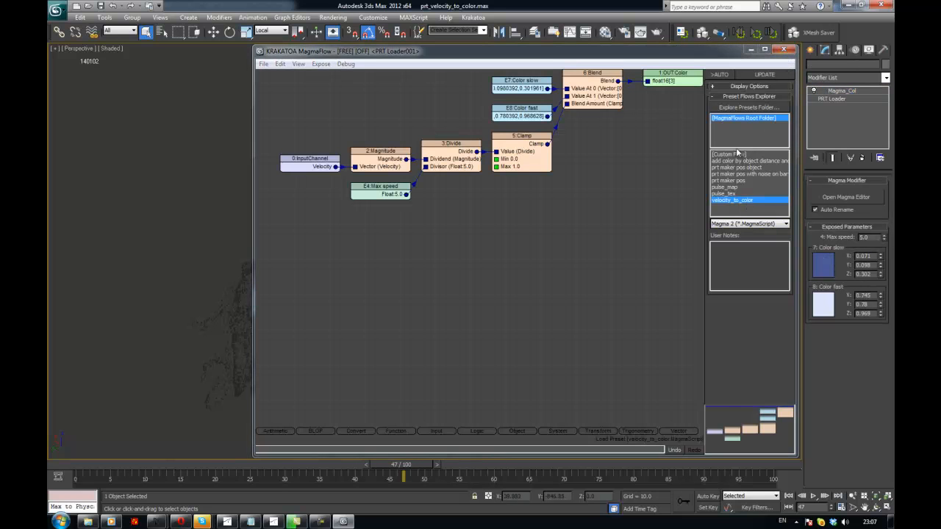
click(784, 51)
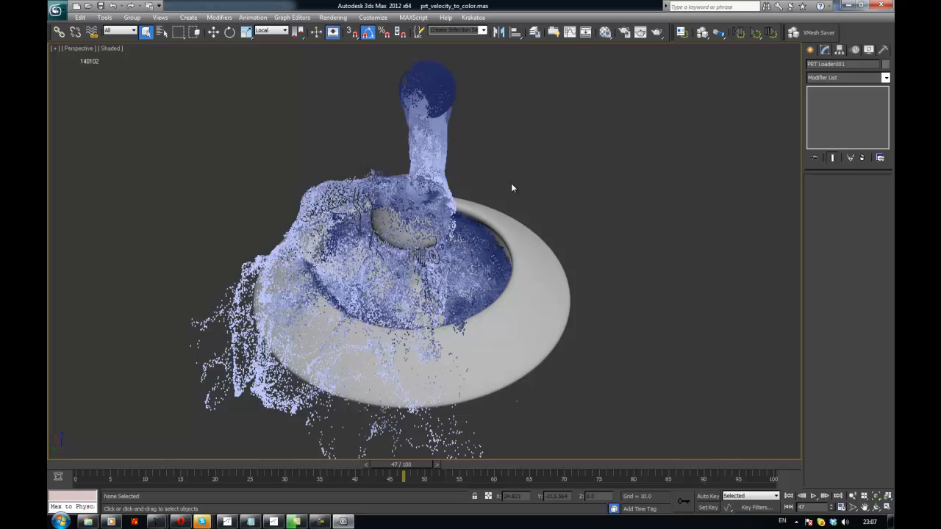
- Orbit around the splashing liquid and advance the animation to about frame 53
drag(513, 188, 526, 220)
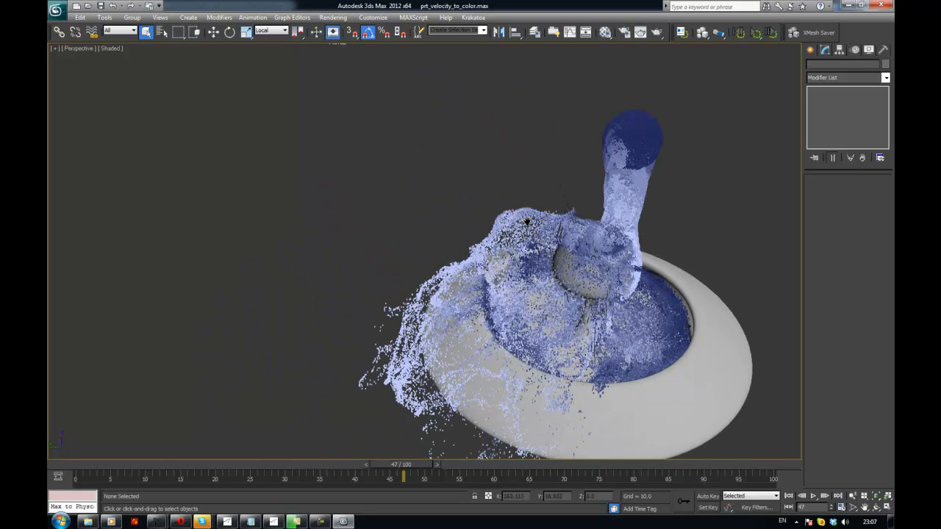
drag(404, 477, 411, 477)
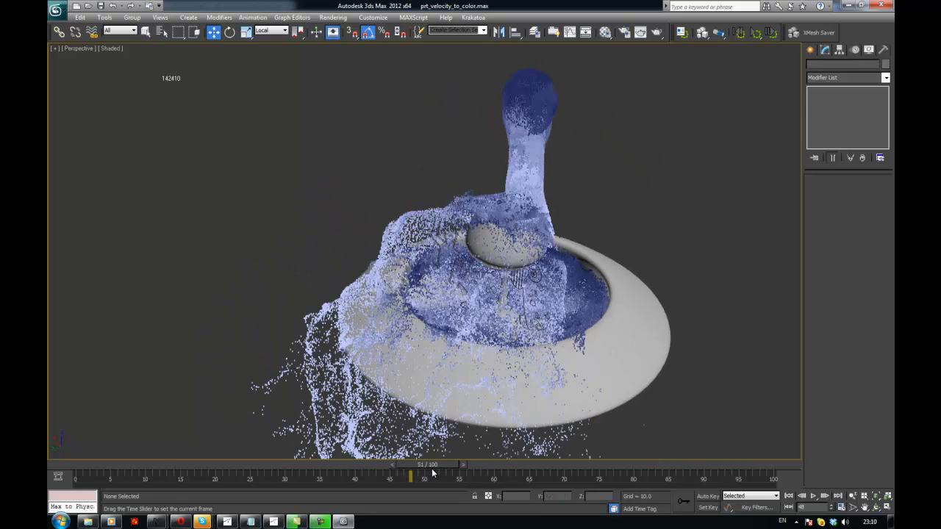
drag(411, 475, 439, 475)
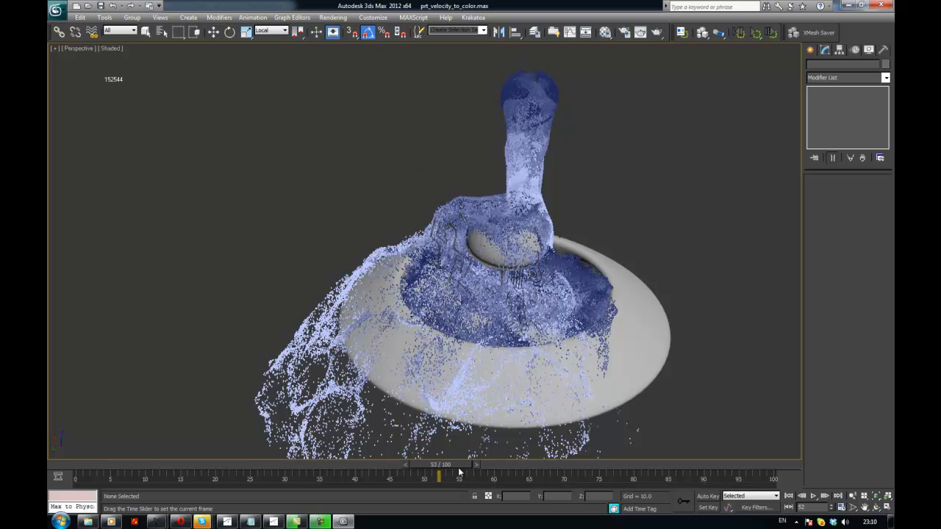